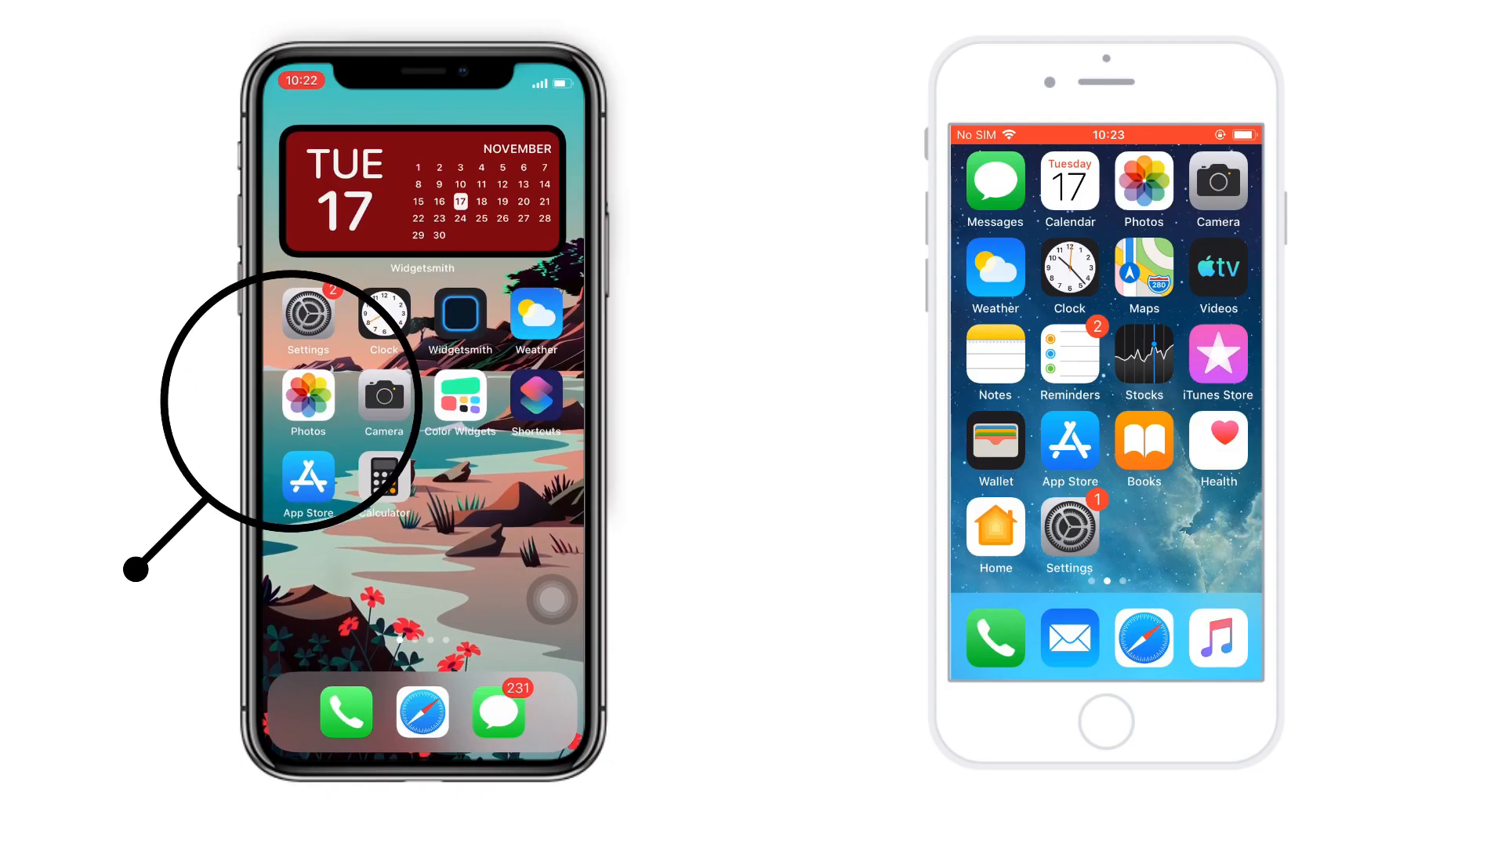
Step: Open a photo in the old iPhone's library and show its share options
left_click(308, 399)
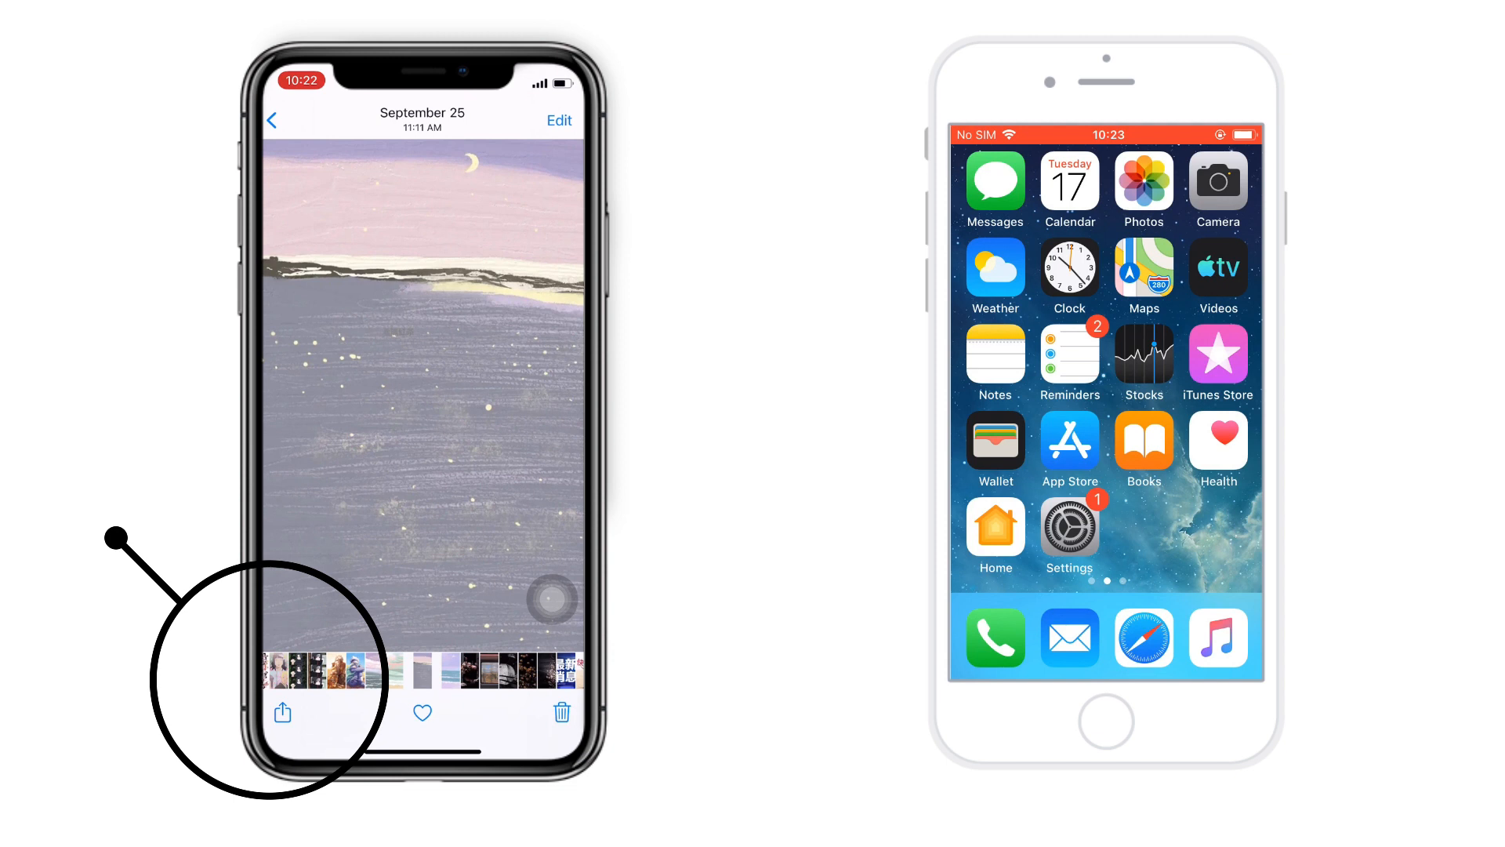
left_click(282, 711)
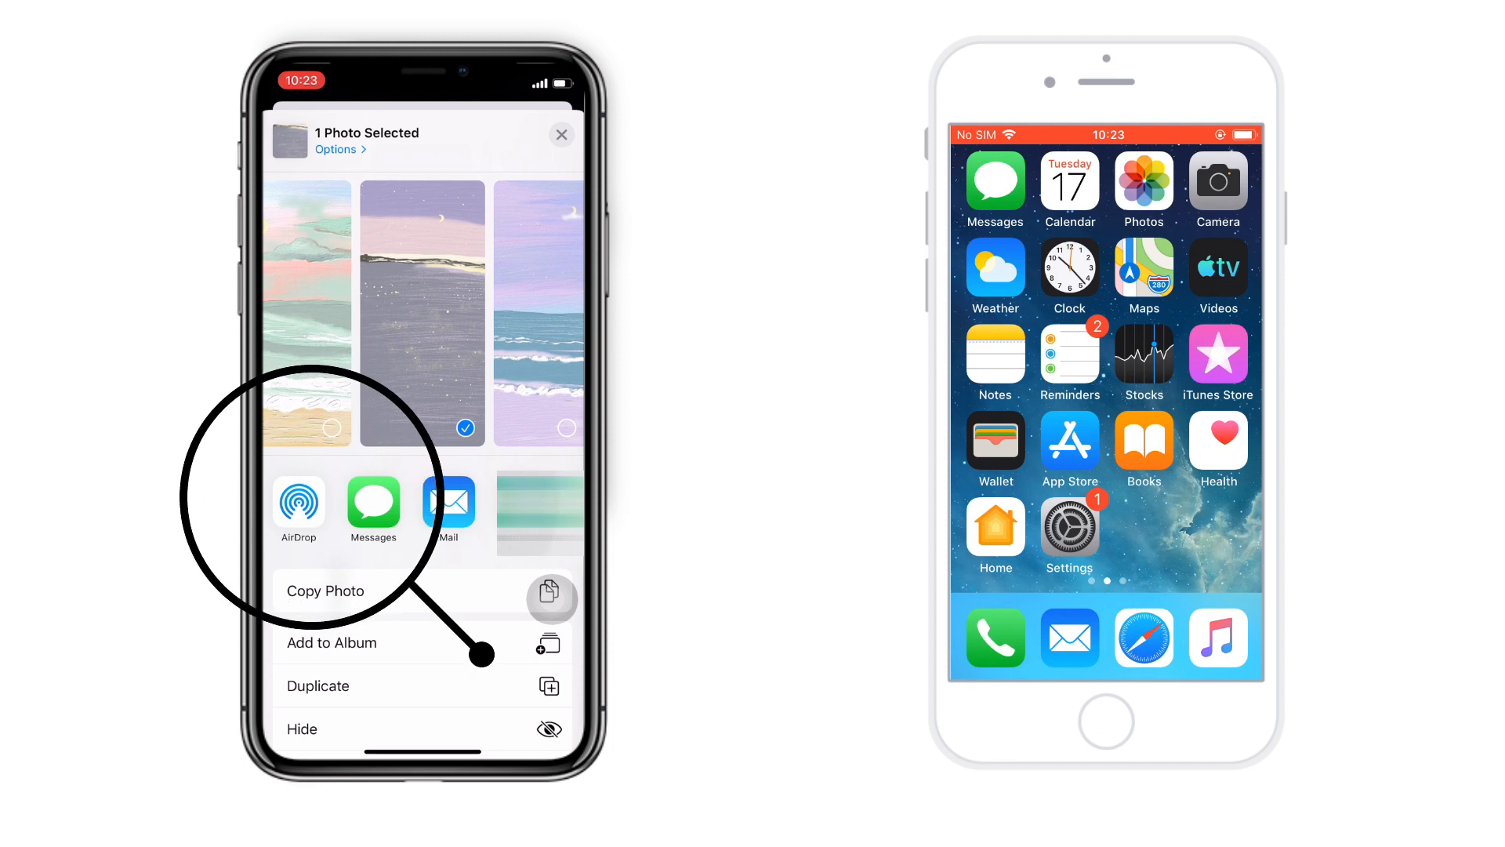
Step: Send the open photo via AirDrop to the nearby device under Other People
left_click(298, 504)
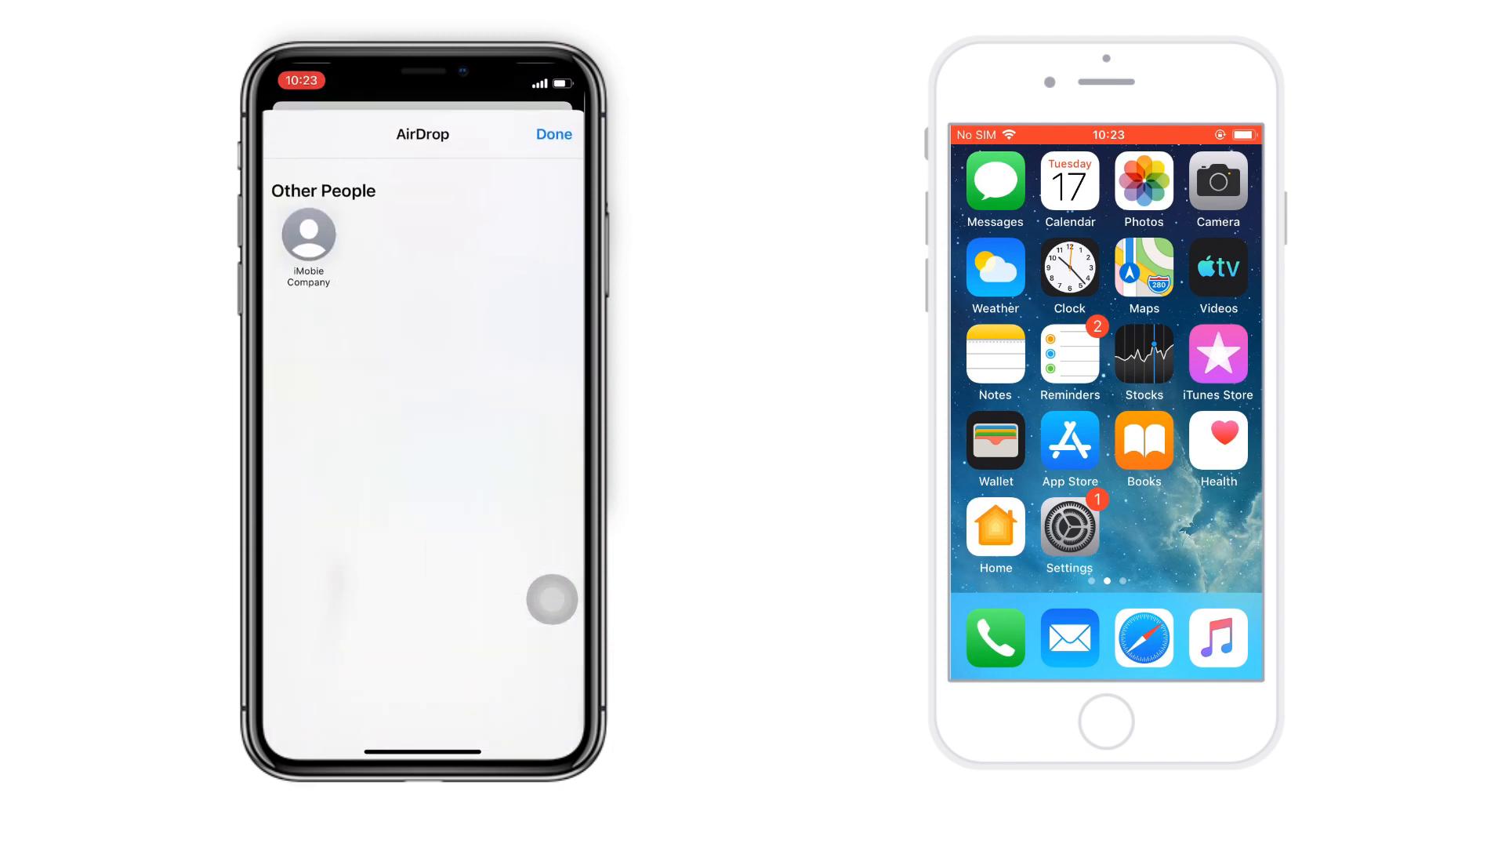
left_click(307, 239)
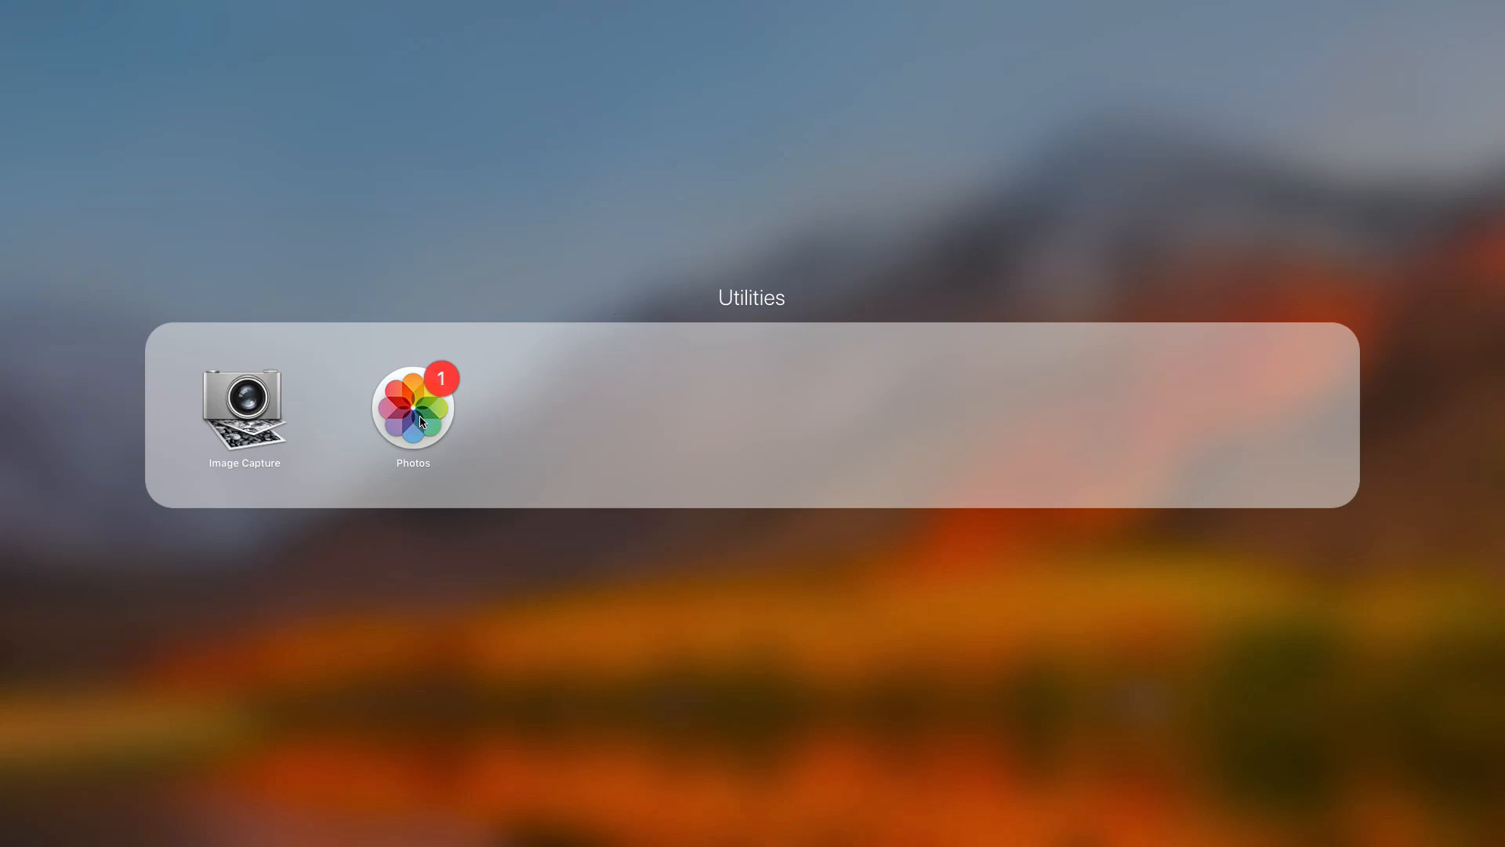
Step: Import all 51 new items from the connected iPhone into macOS Photos and review them
left_click(413, 408)
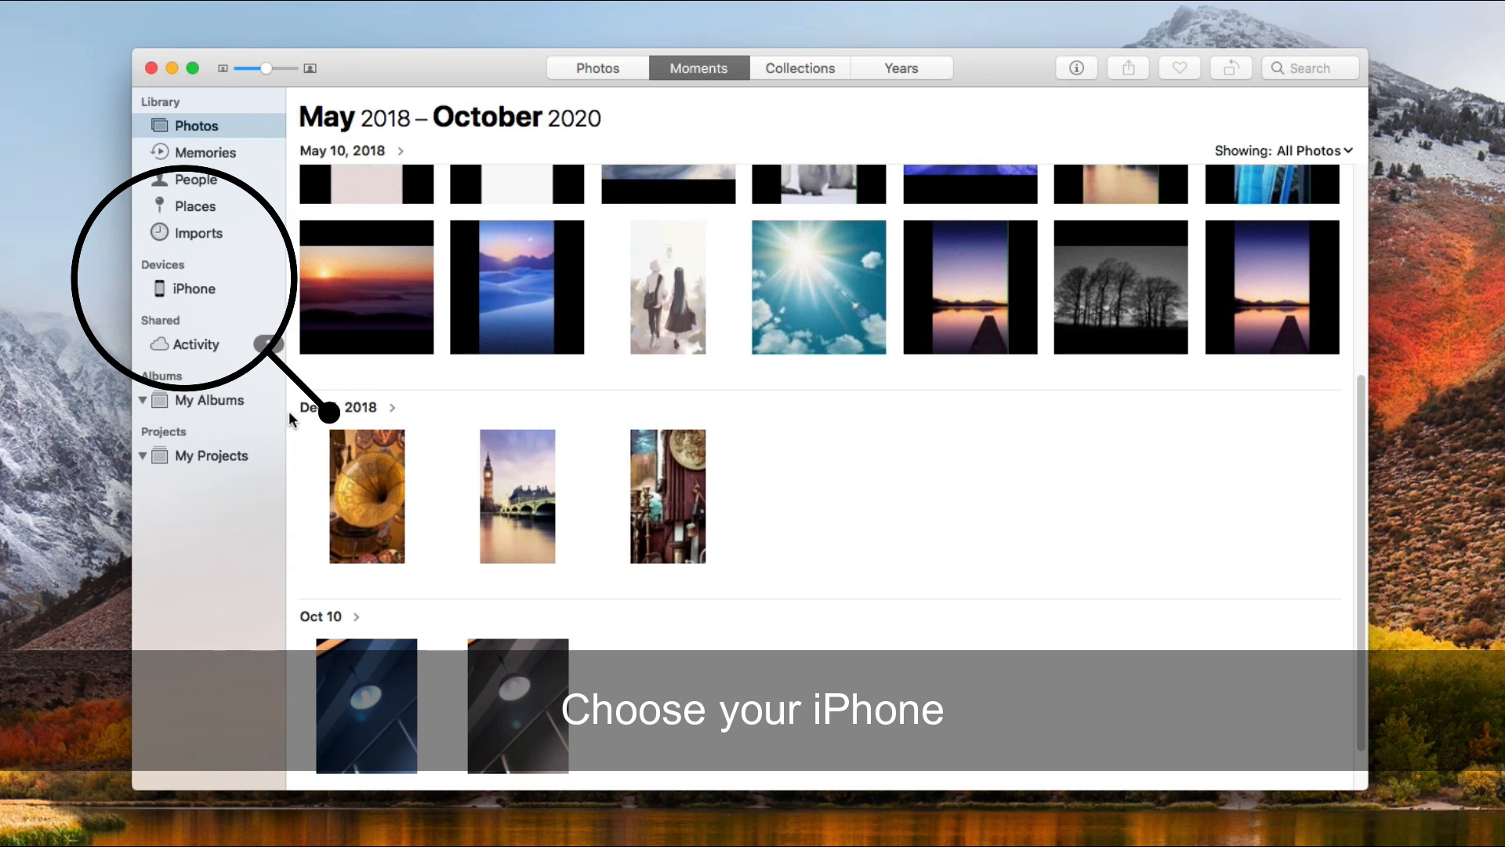
mouse_move(198, 289)
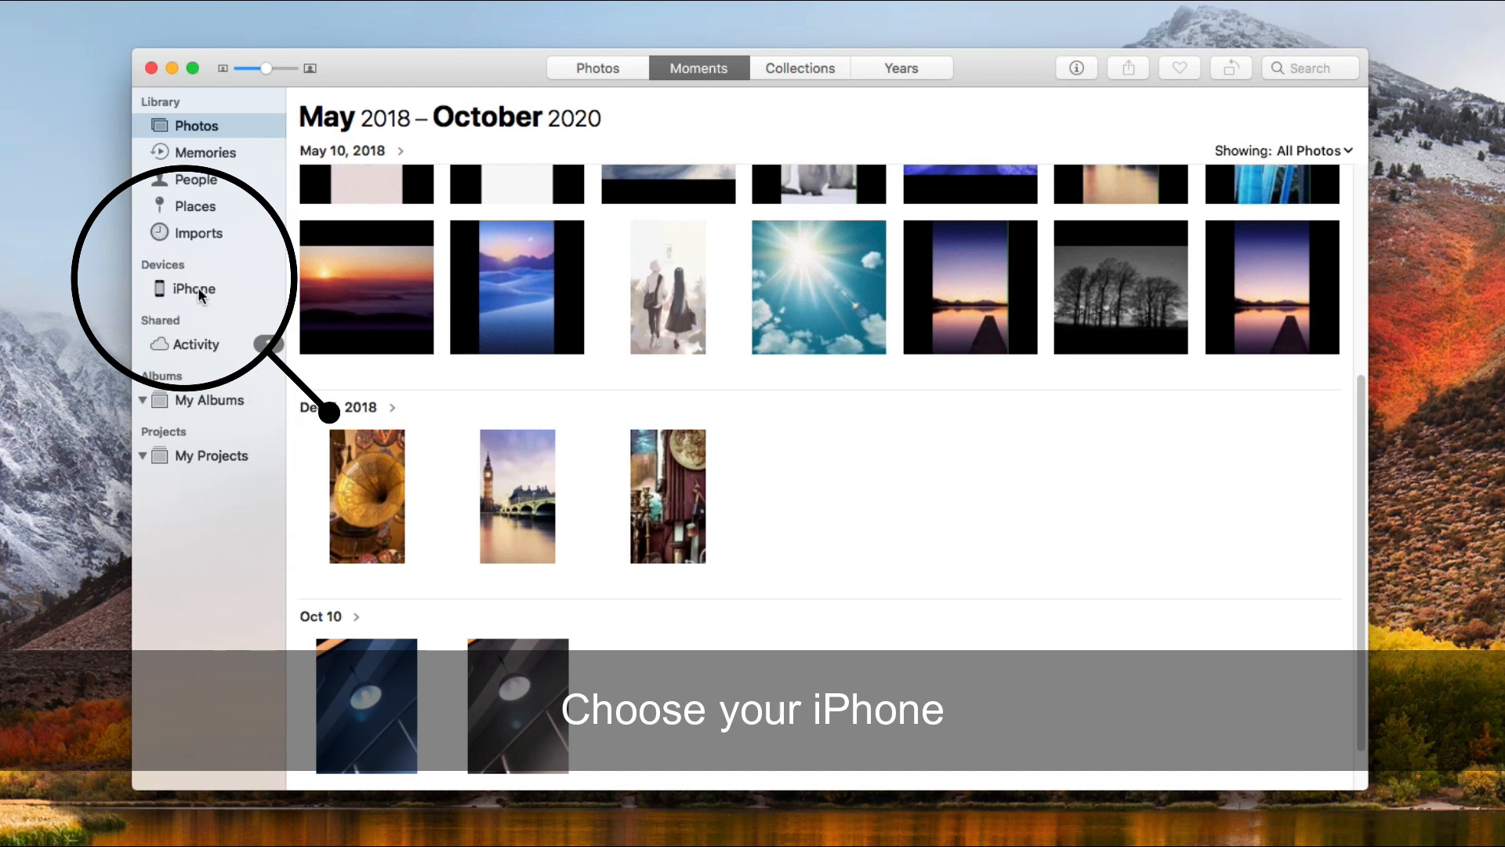
left_click(193, 288)
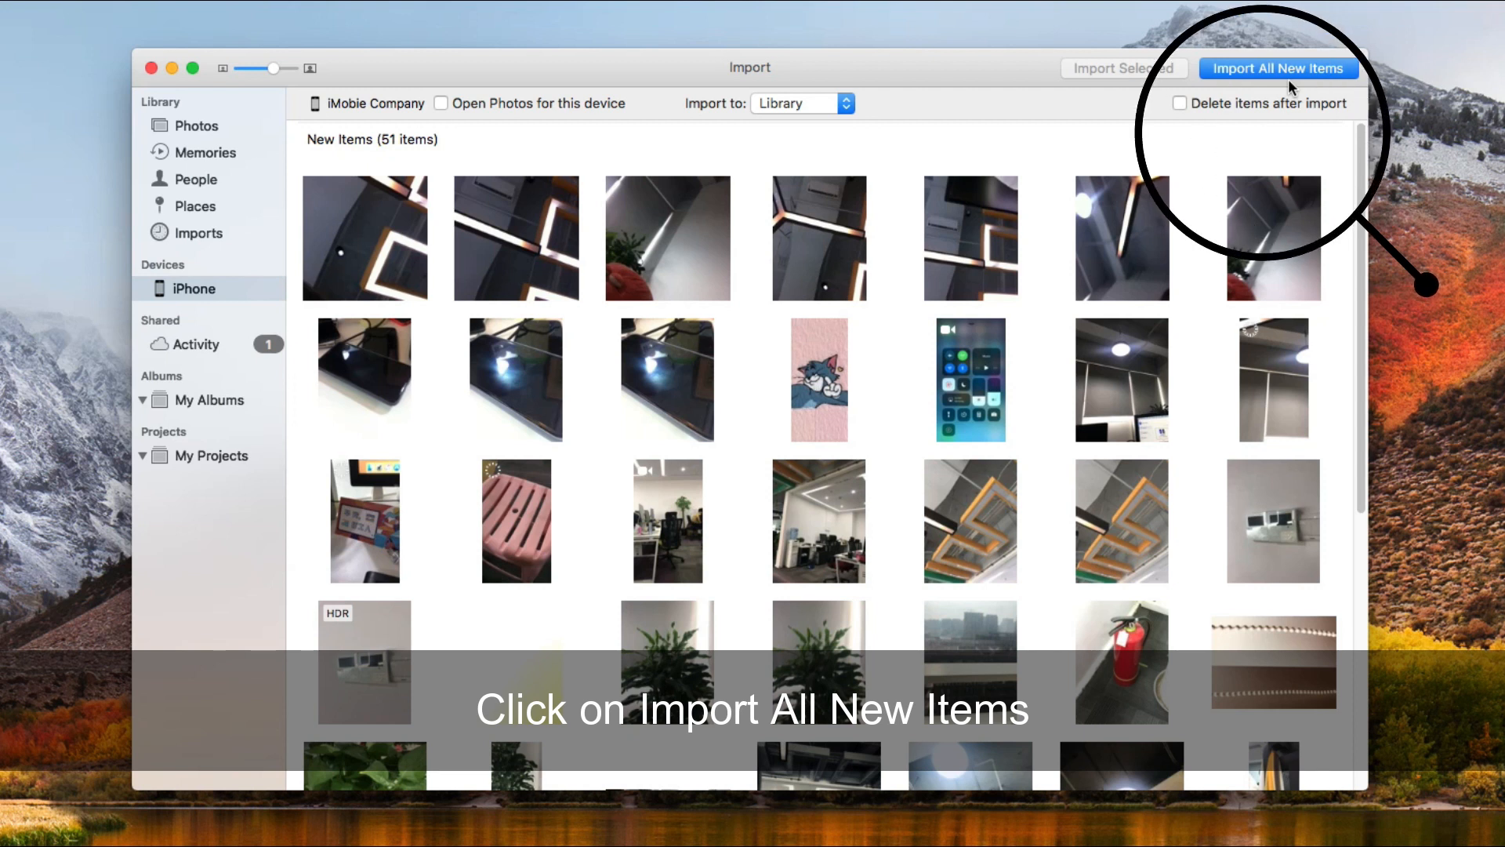
mouse_move(1292, 86)
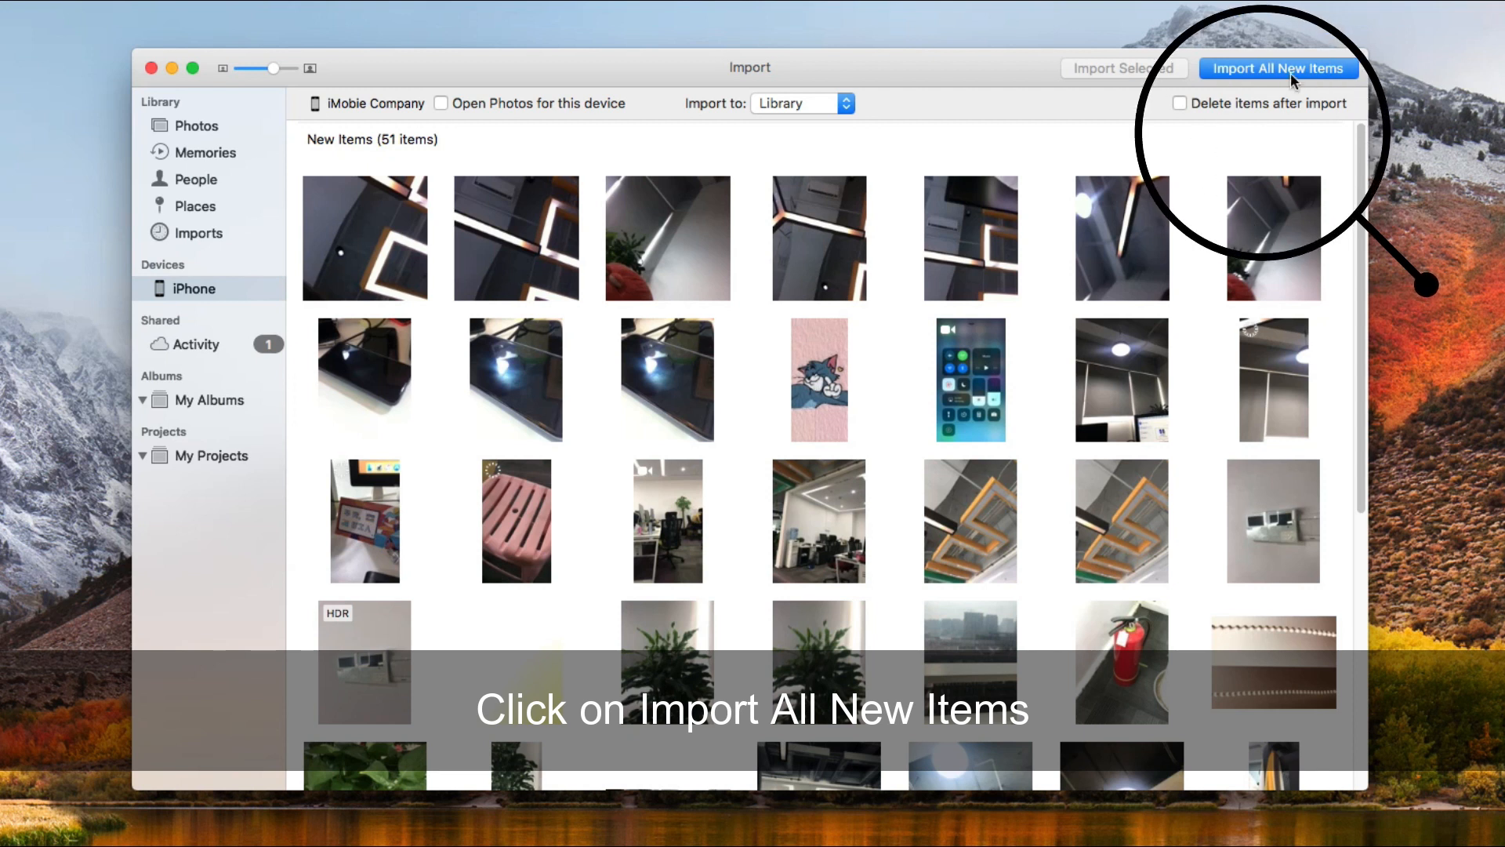
left_click(1276, 68)
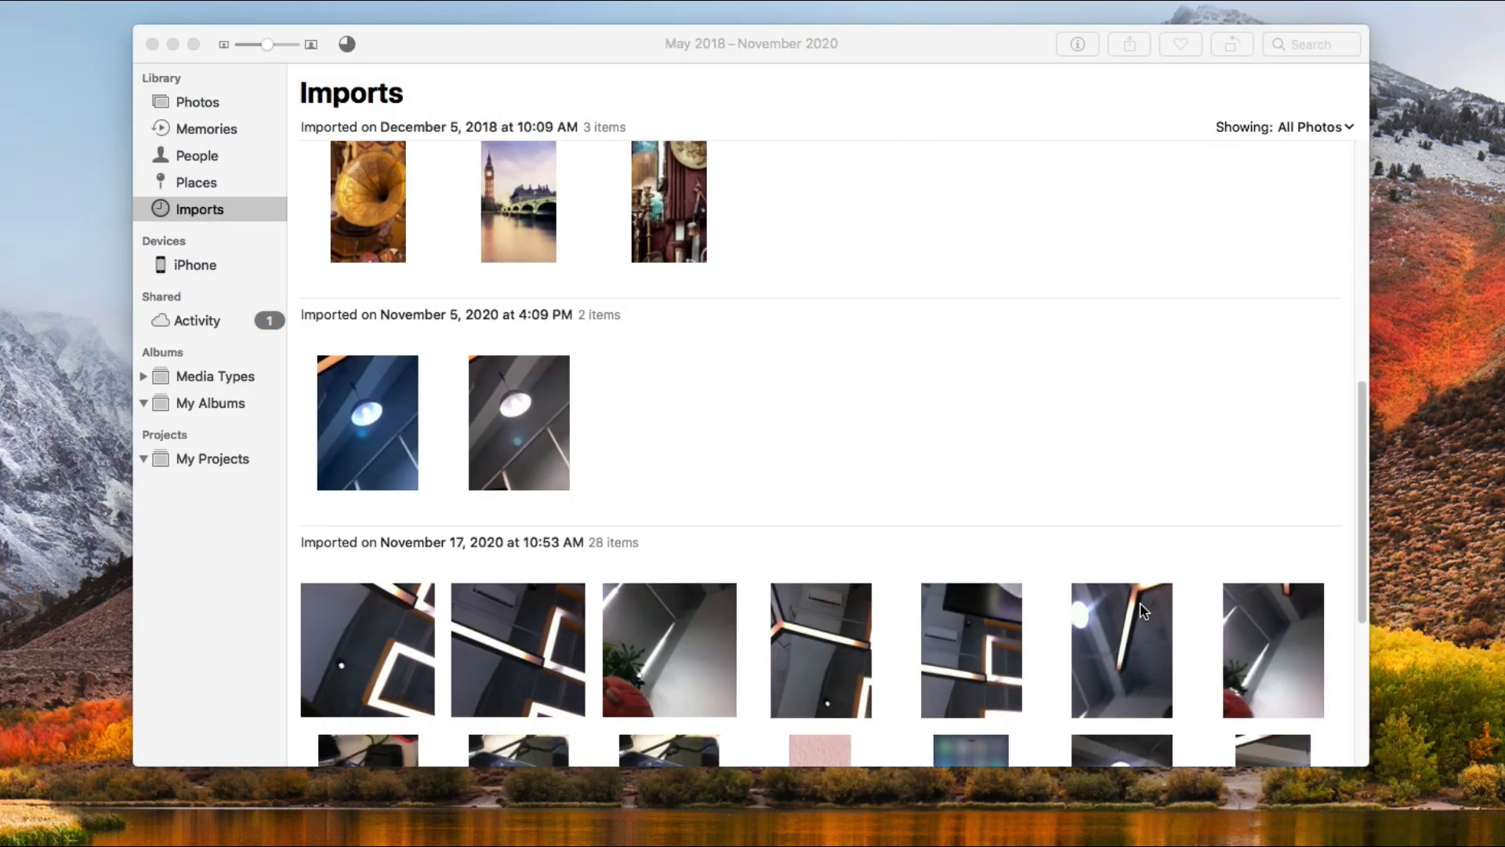
scroll("down", 3)
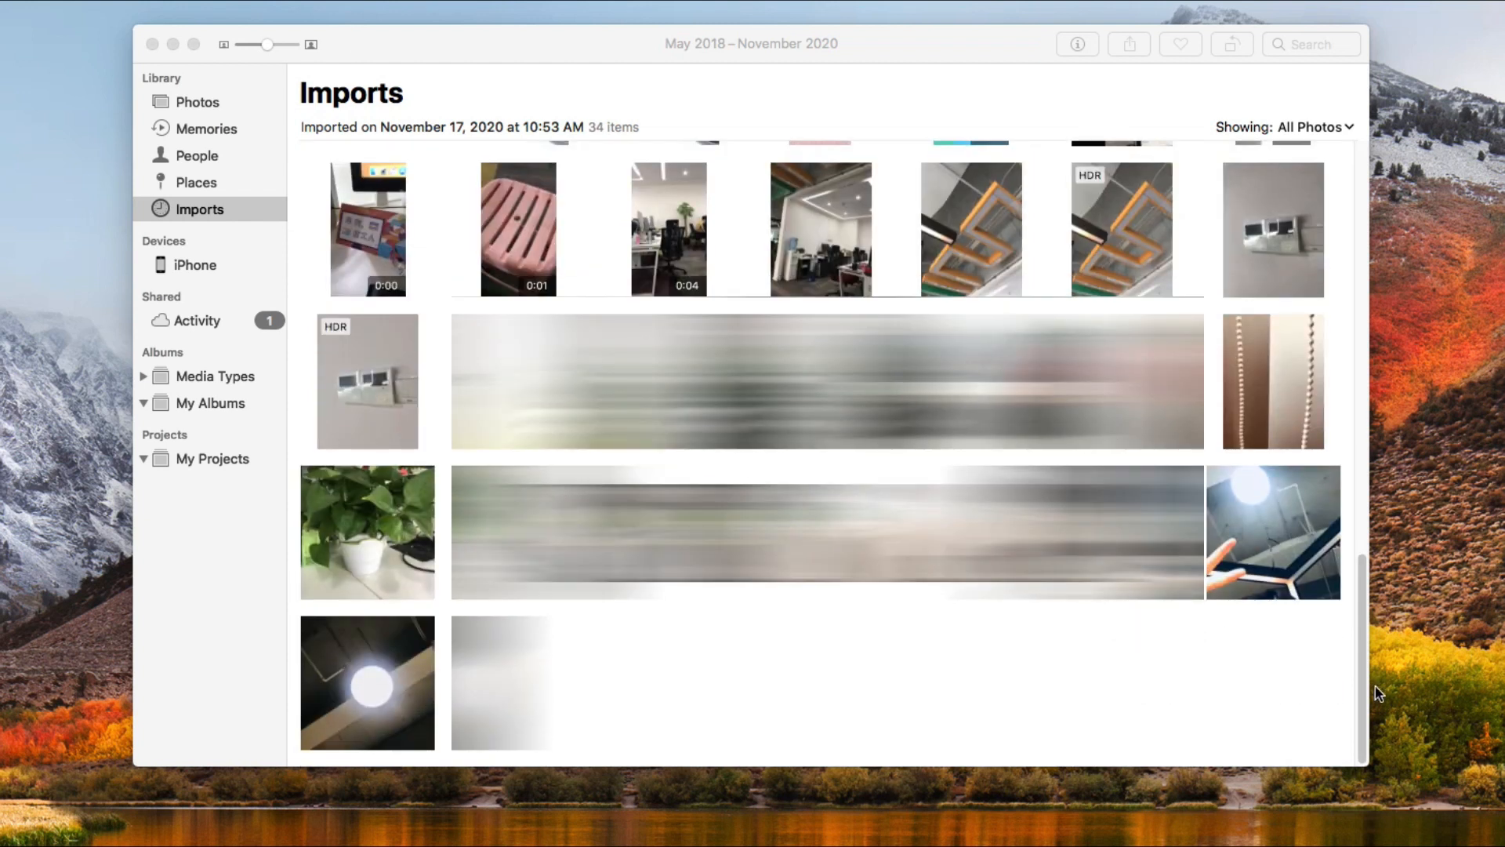
scroll("down", 3)
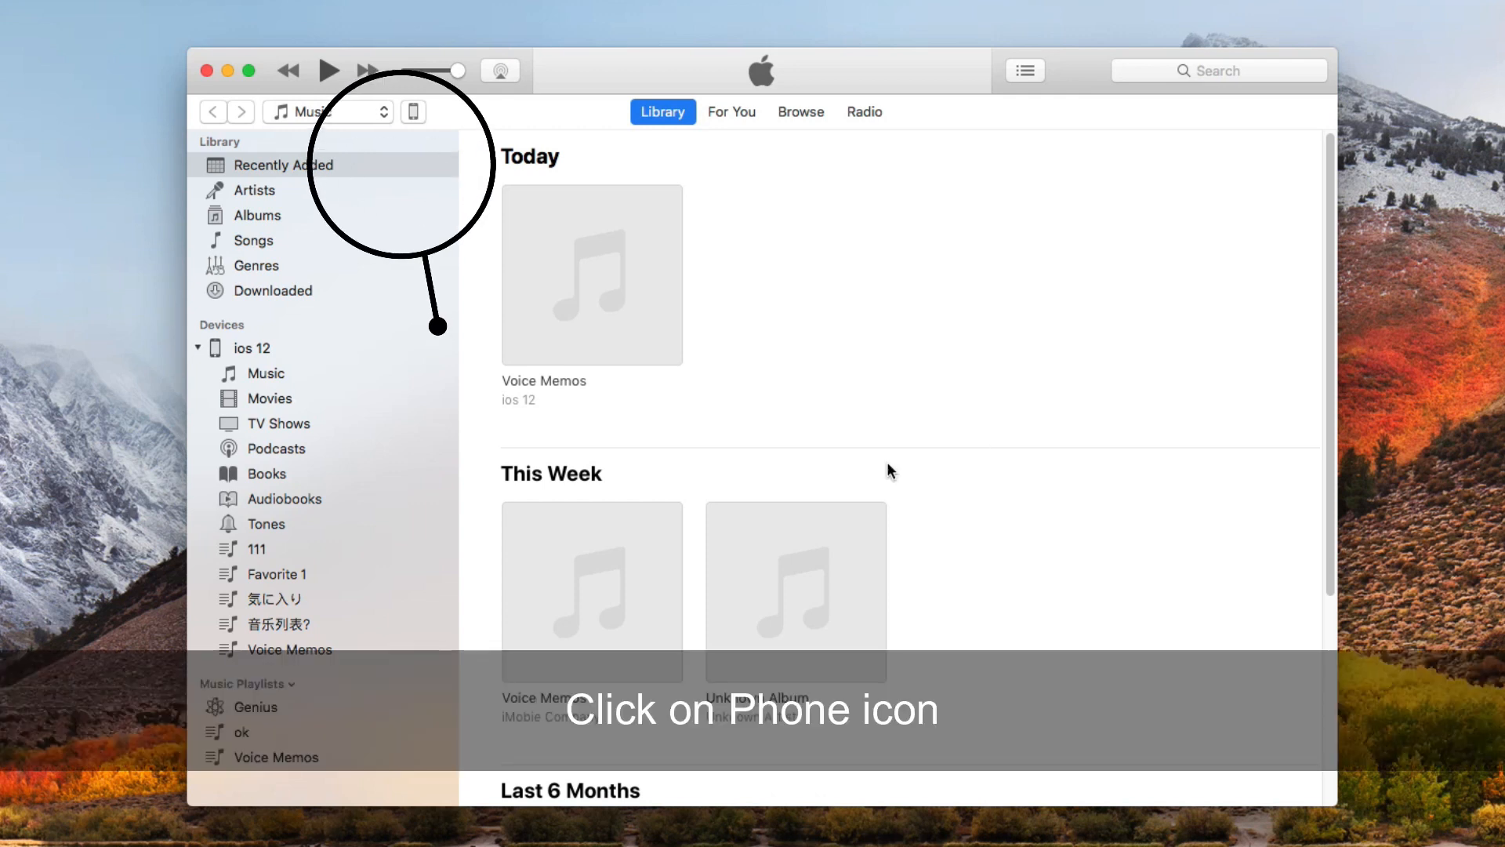
mouse_move(410, 125)
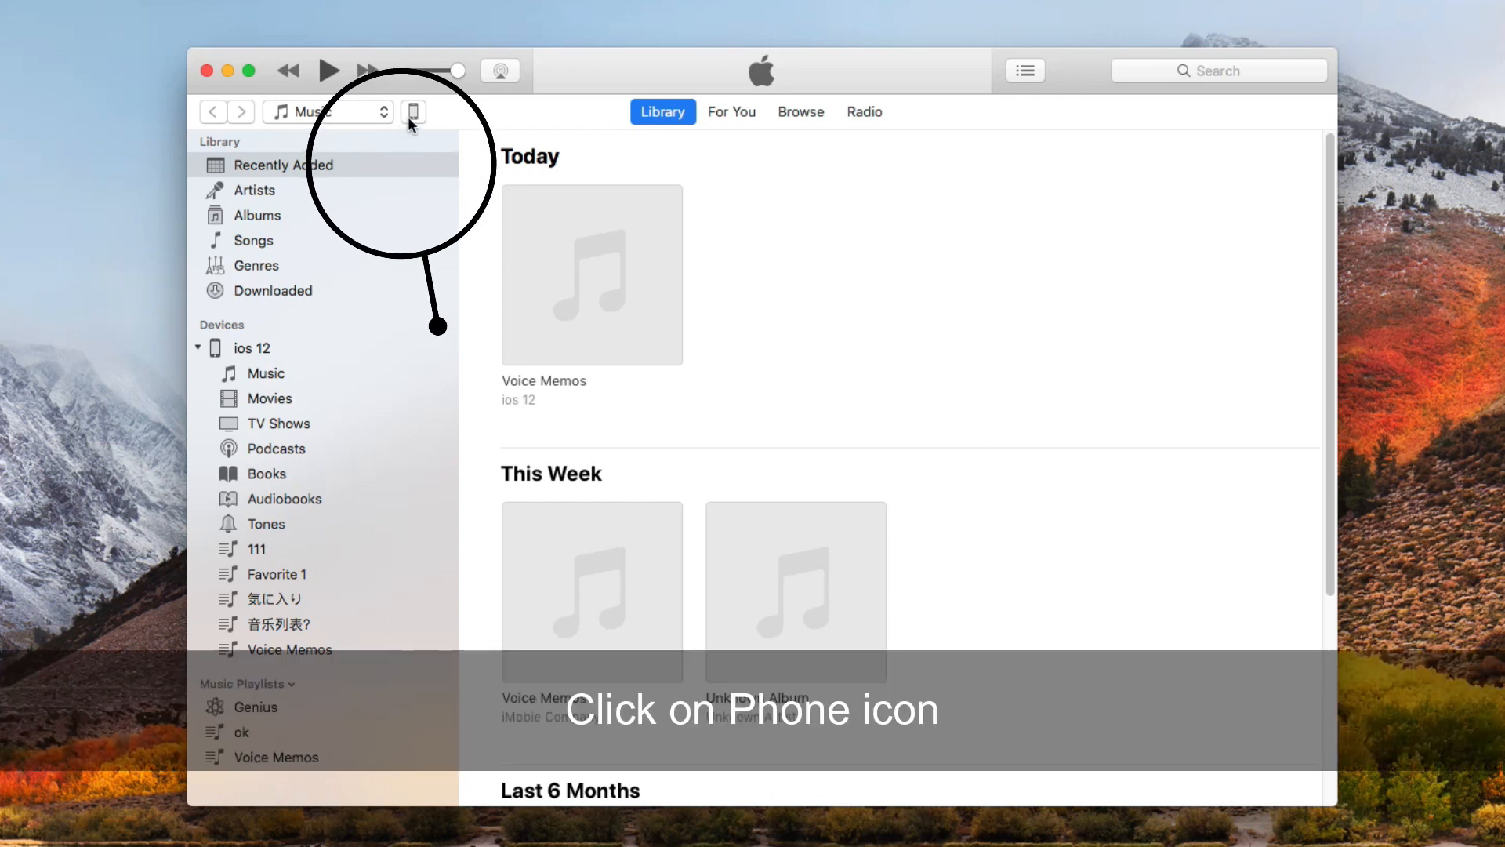
Step: Enable Sync Photos from the Photos library for the iOS 12 iPhone and apply
left_click(413, 111)
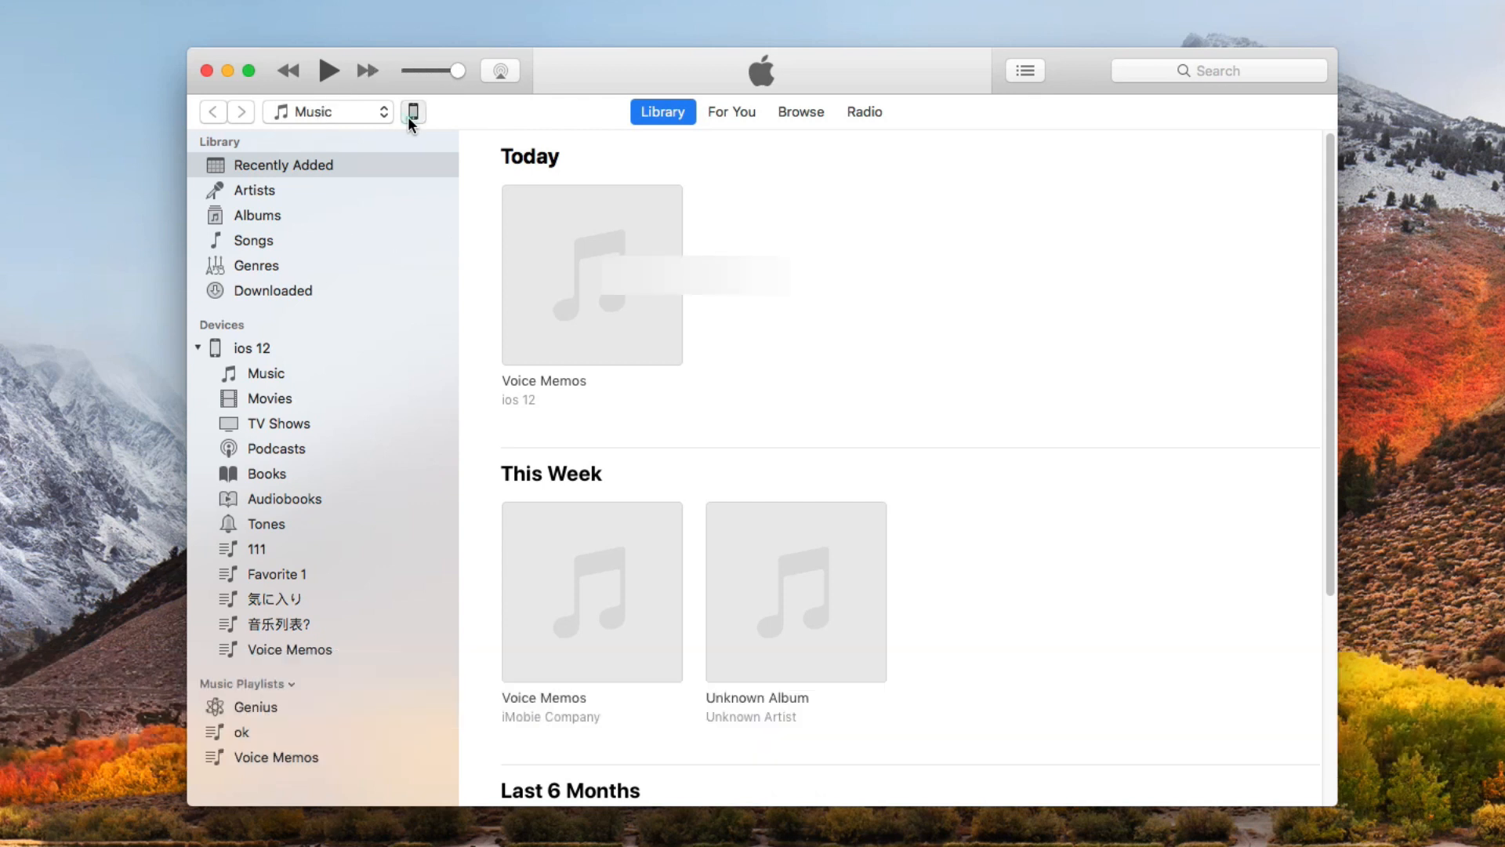
left_click(413, 111)
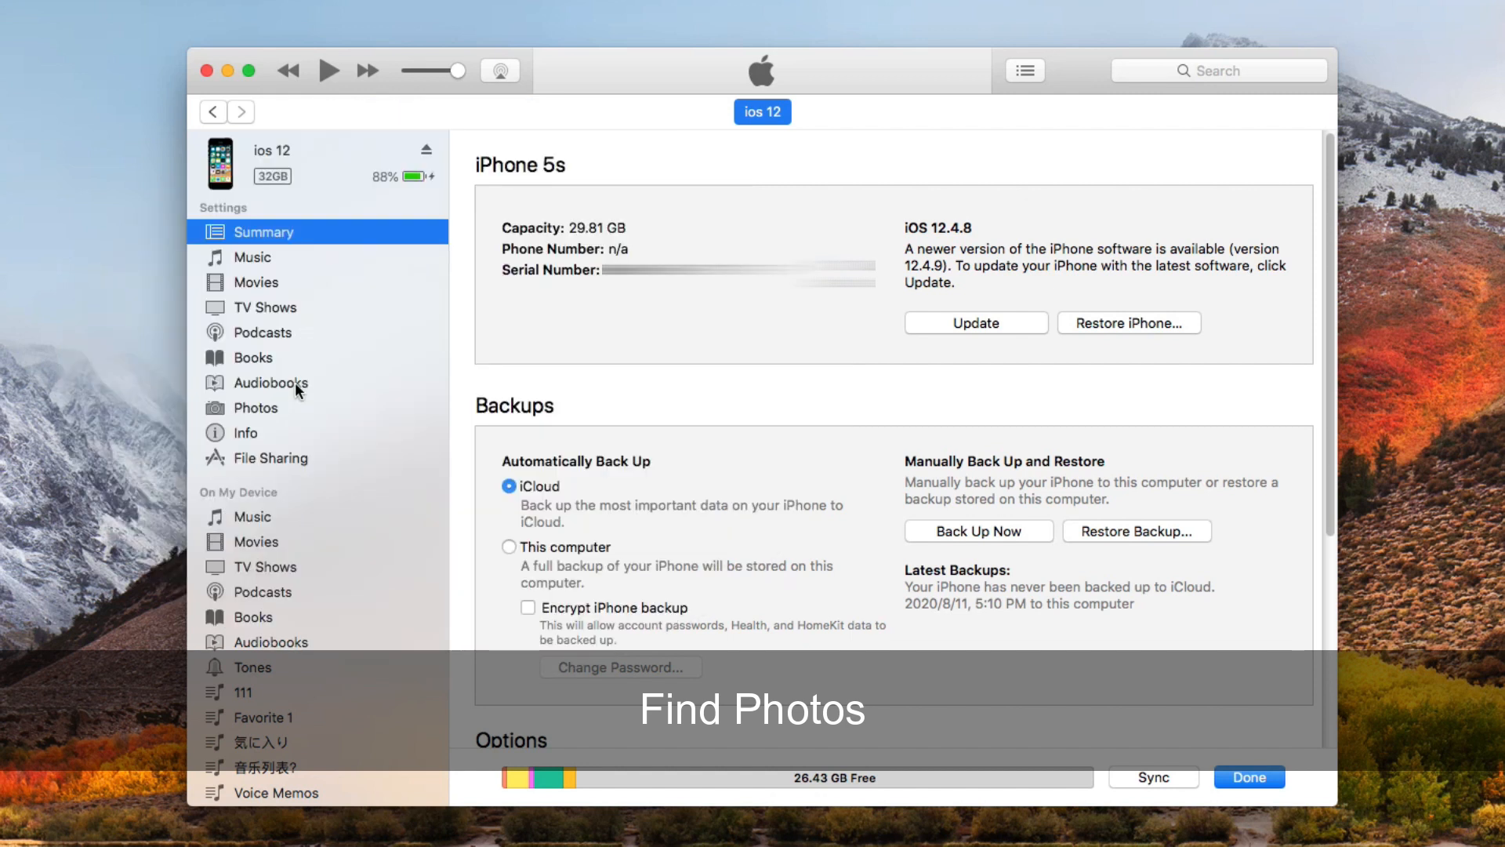
left_click(257, 407)
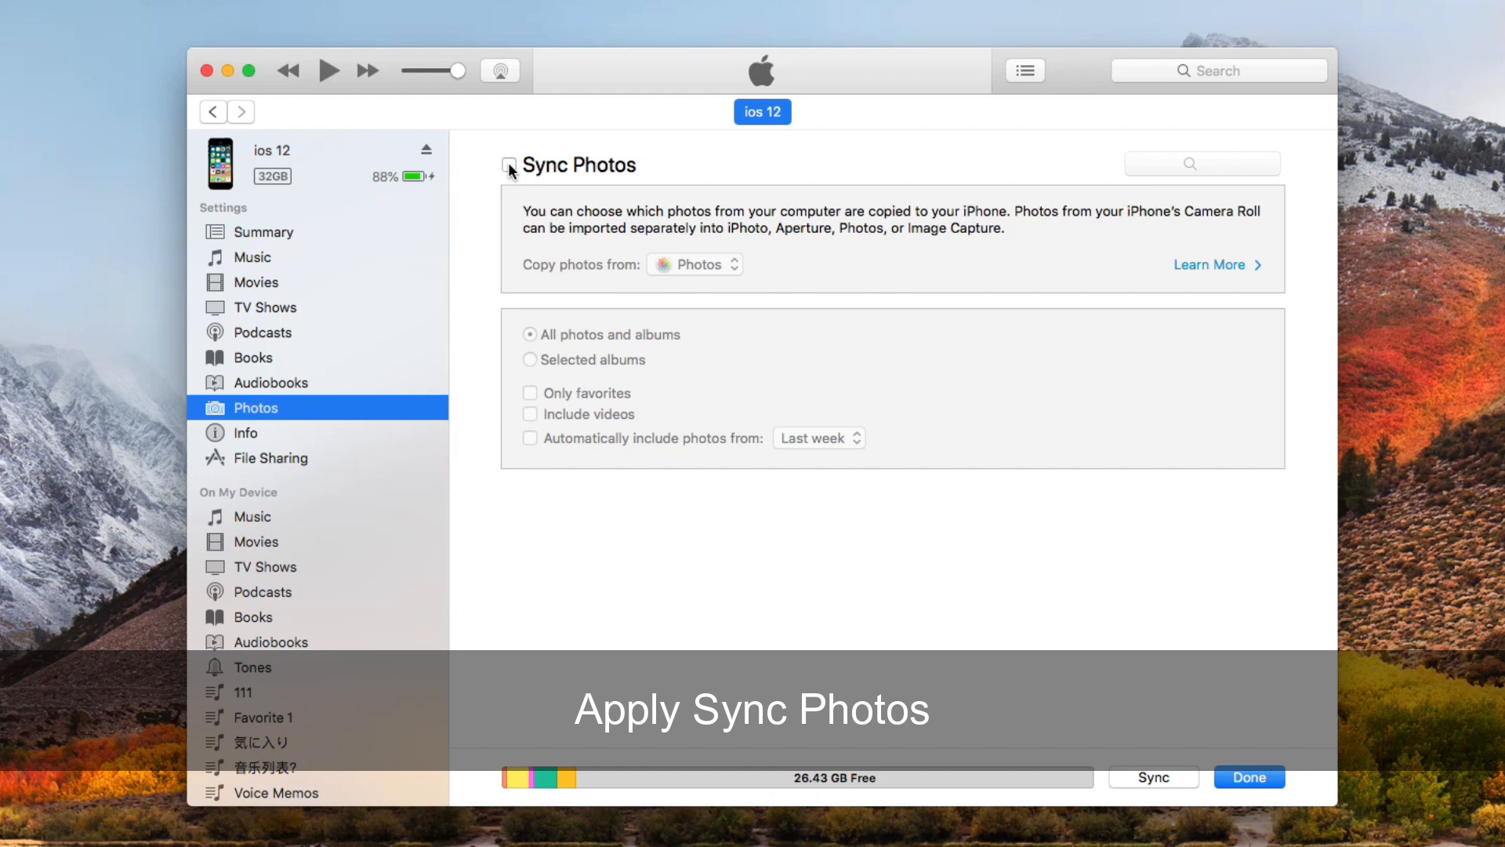
left_click(509, 166)
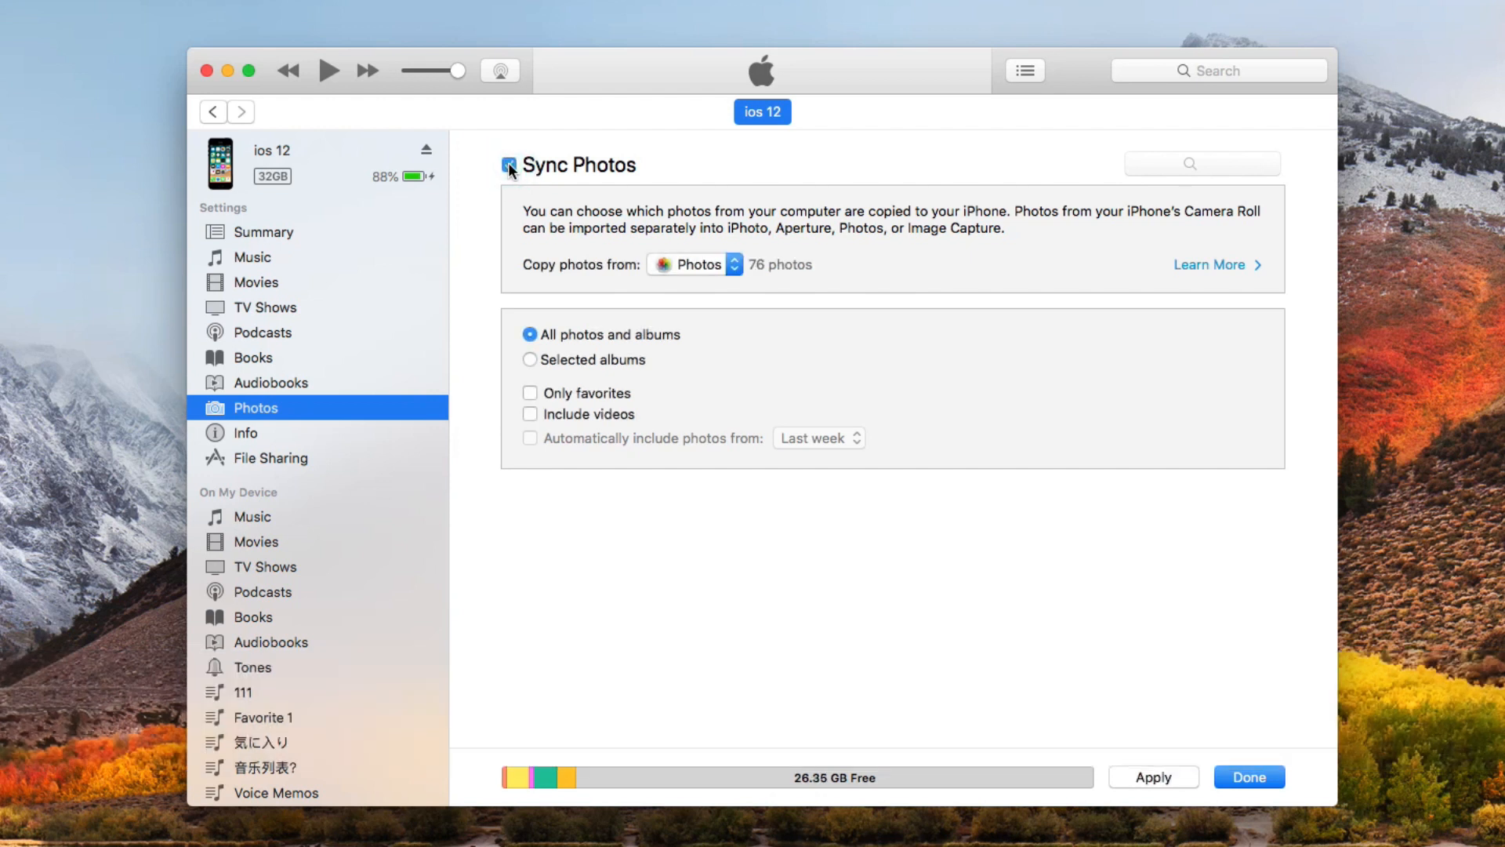
left_click(509, 164)
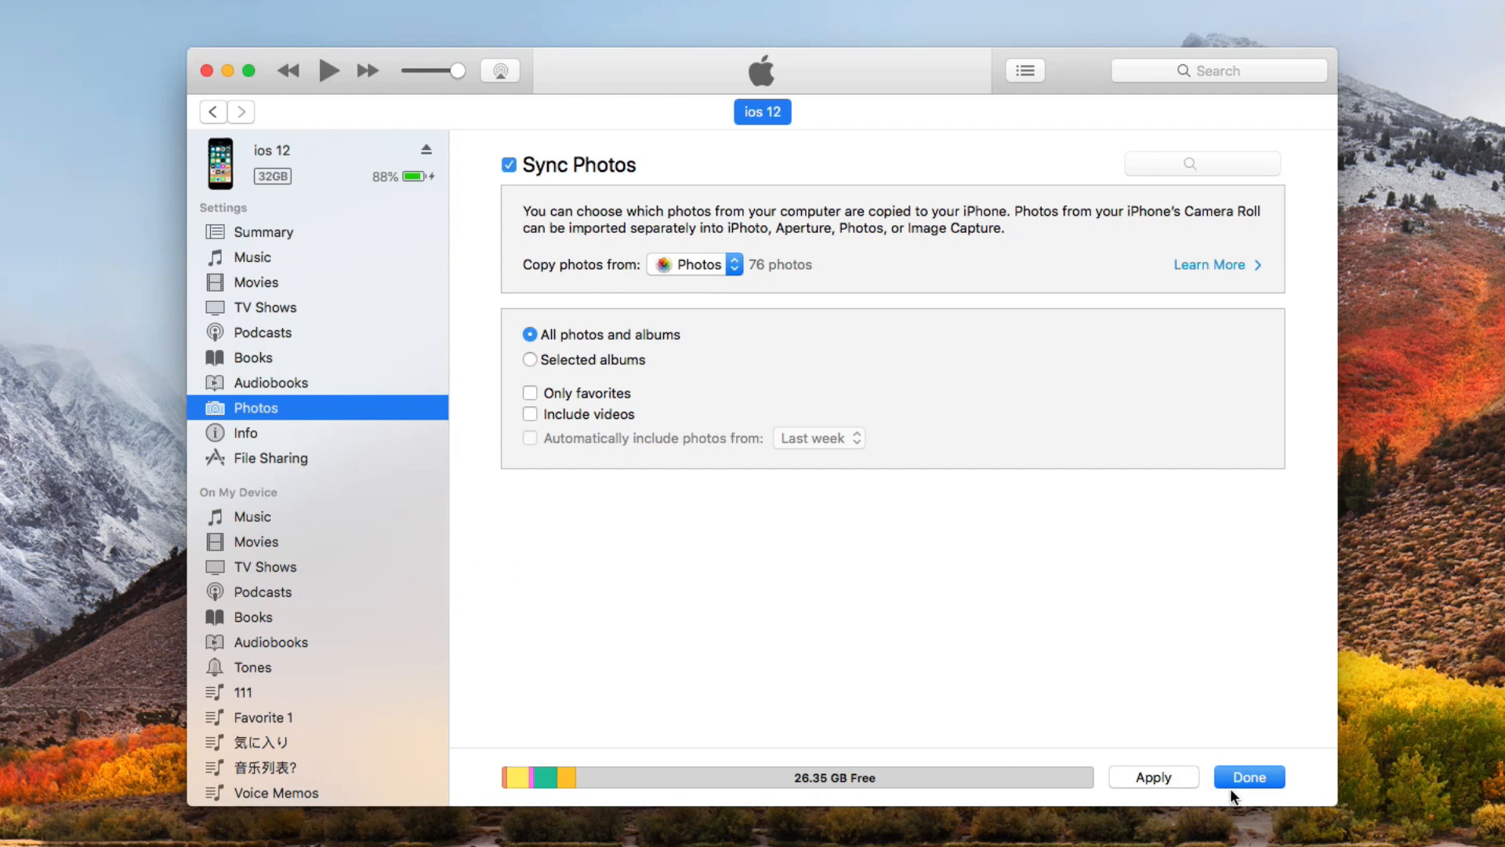
mouse_move(1162, 787)
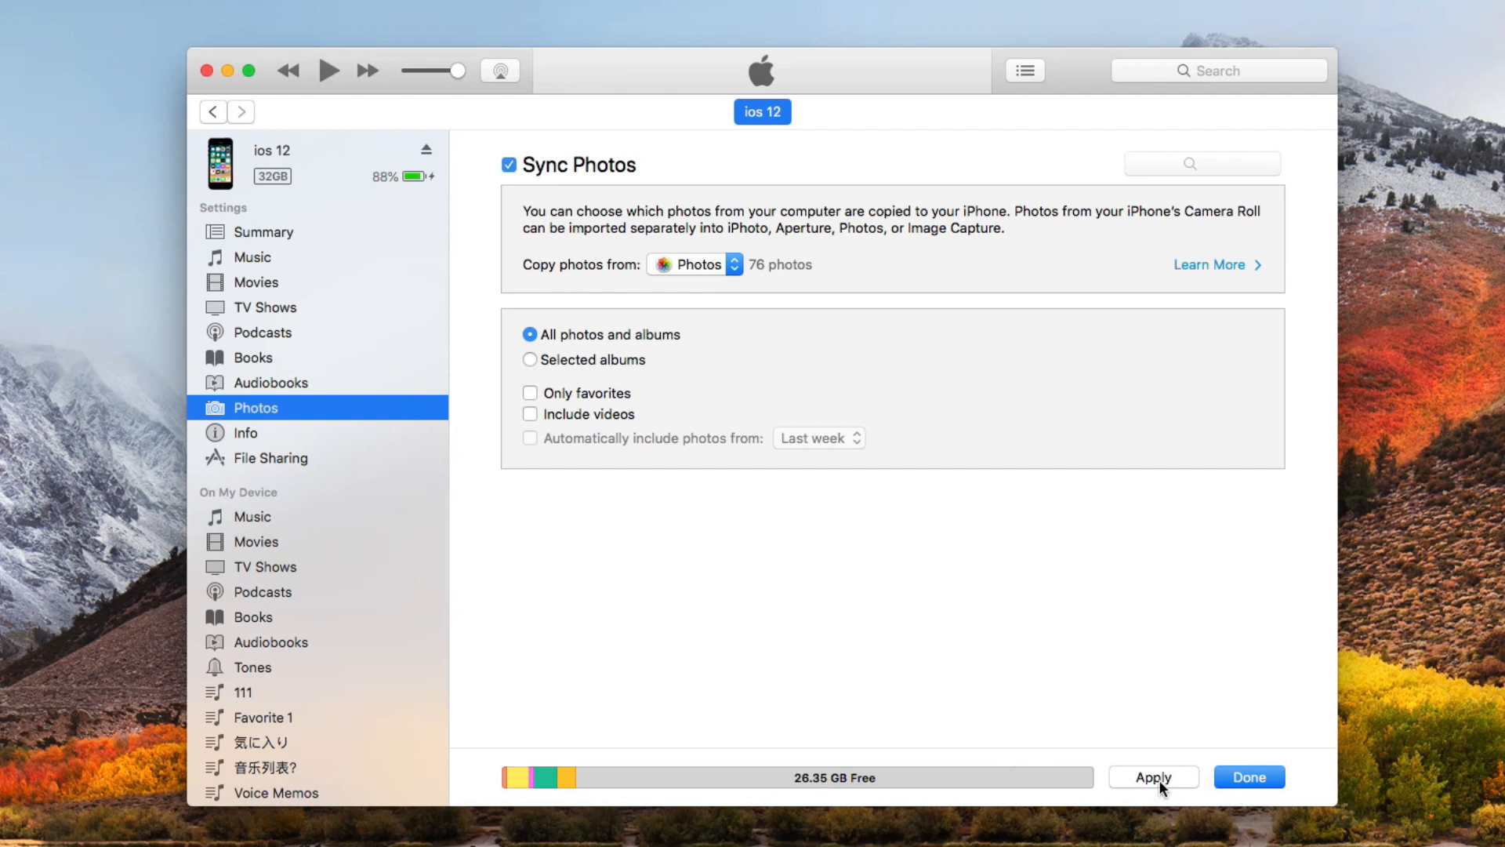
left_click(1152, 777)
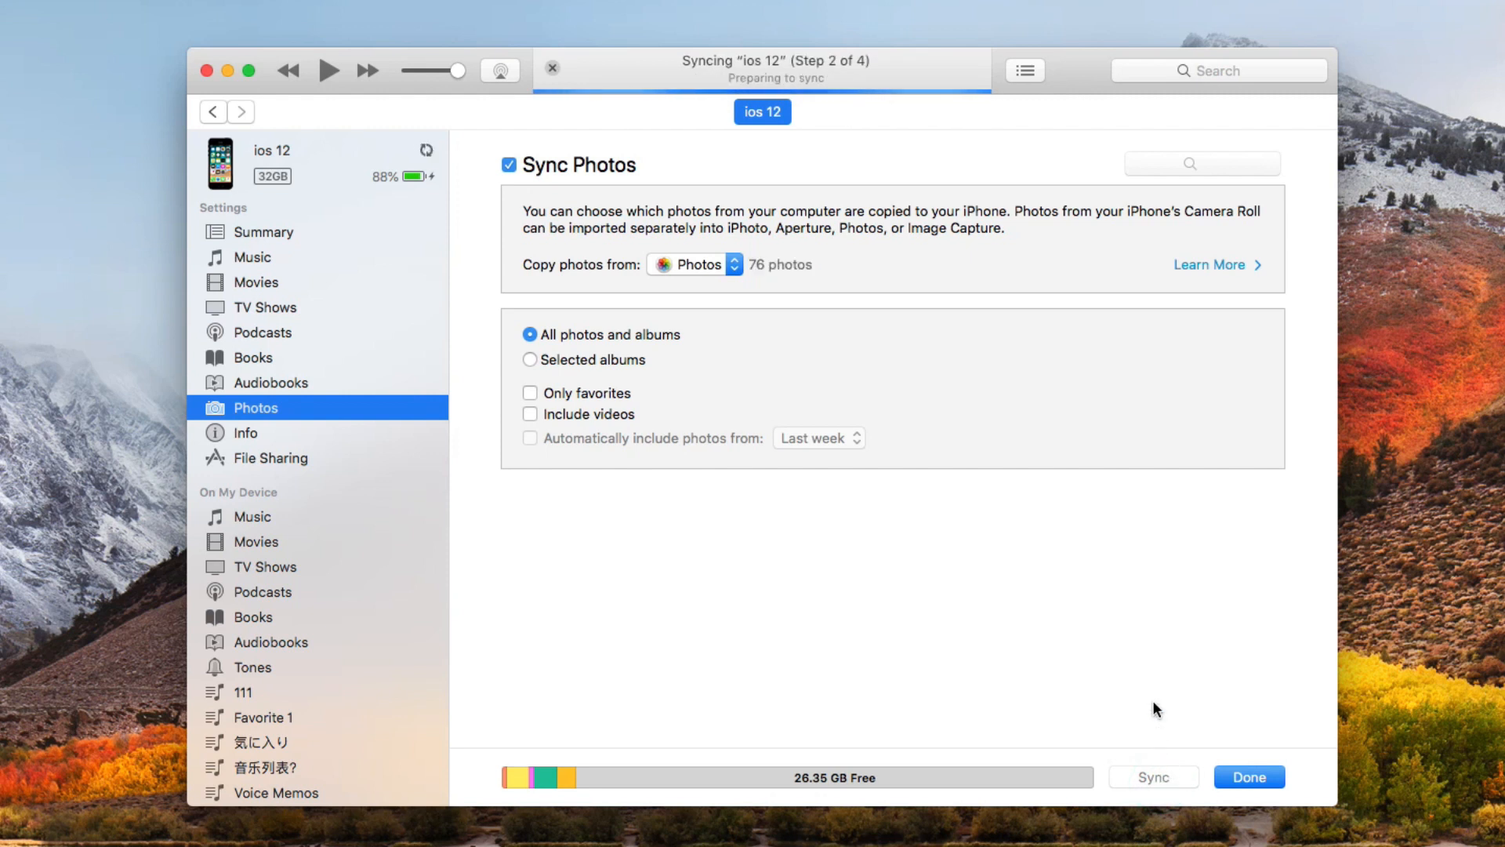
mouse_move(1119, 657)
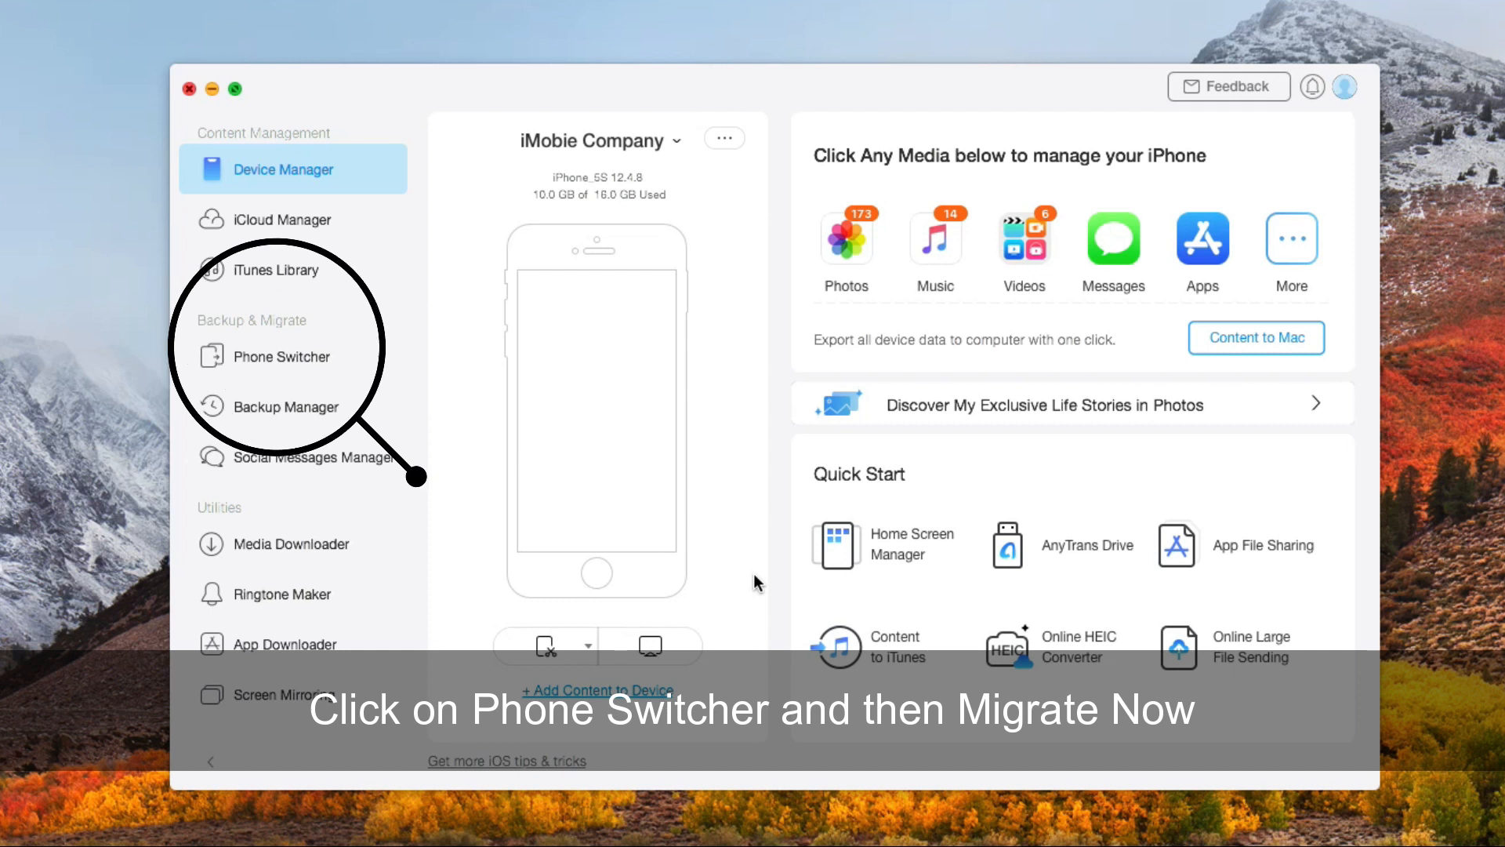
mouse_move(282, 593)
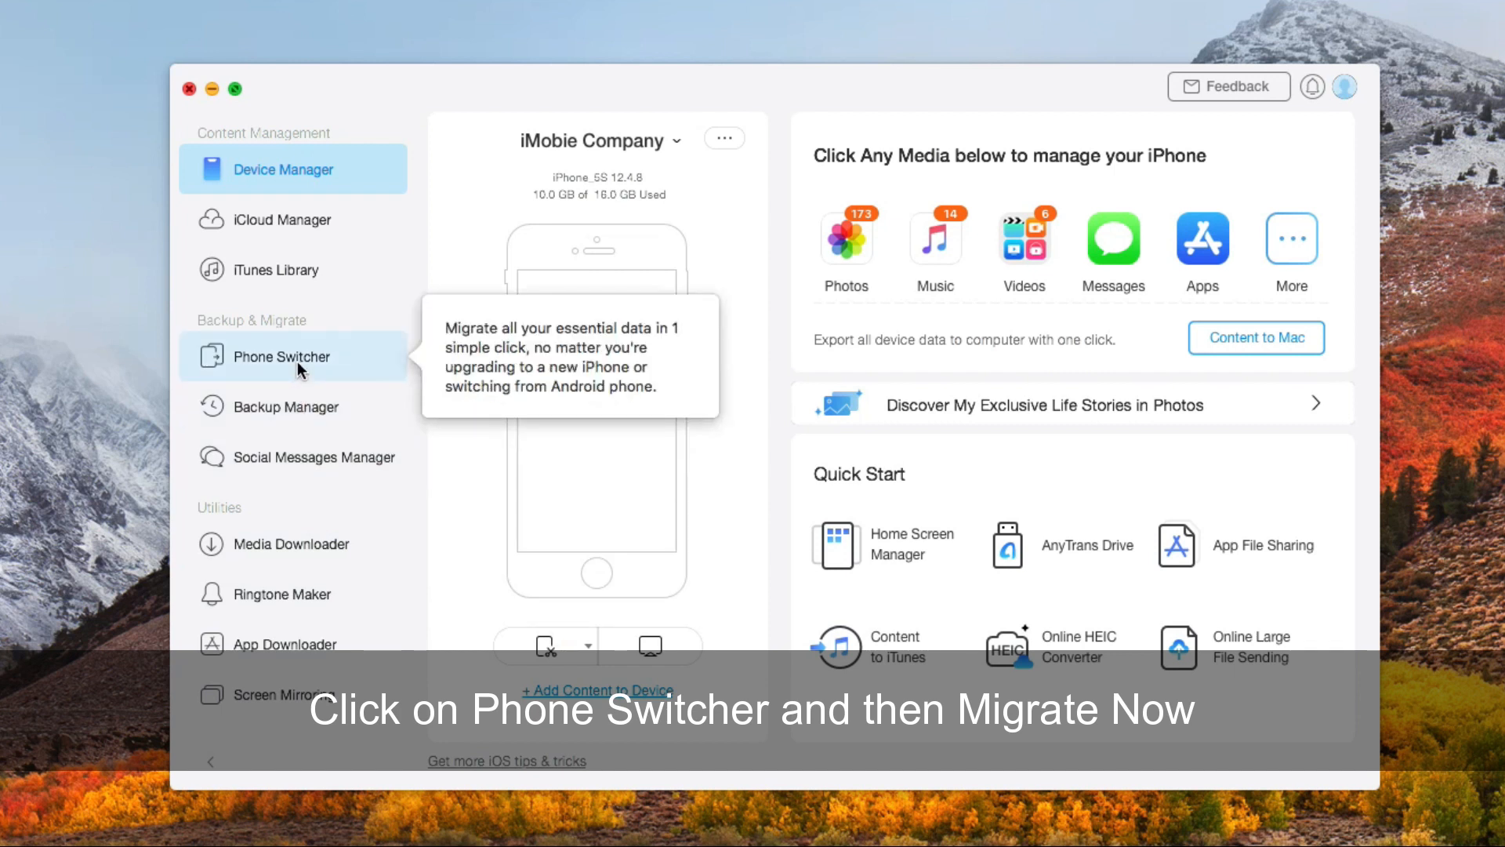
Step: Start Phone to iPhone migration, confirm source and destination iPhones, and continue
left_click(281, 355)
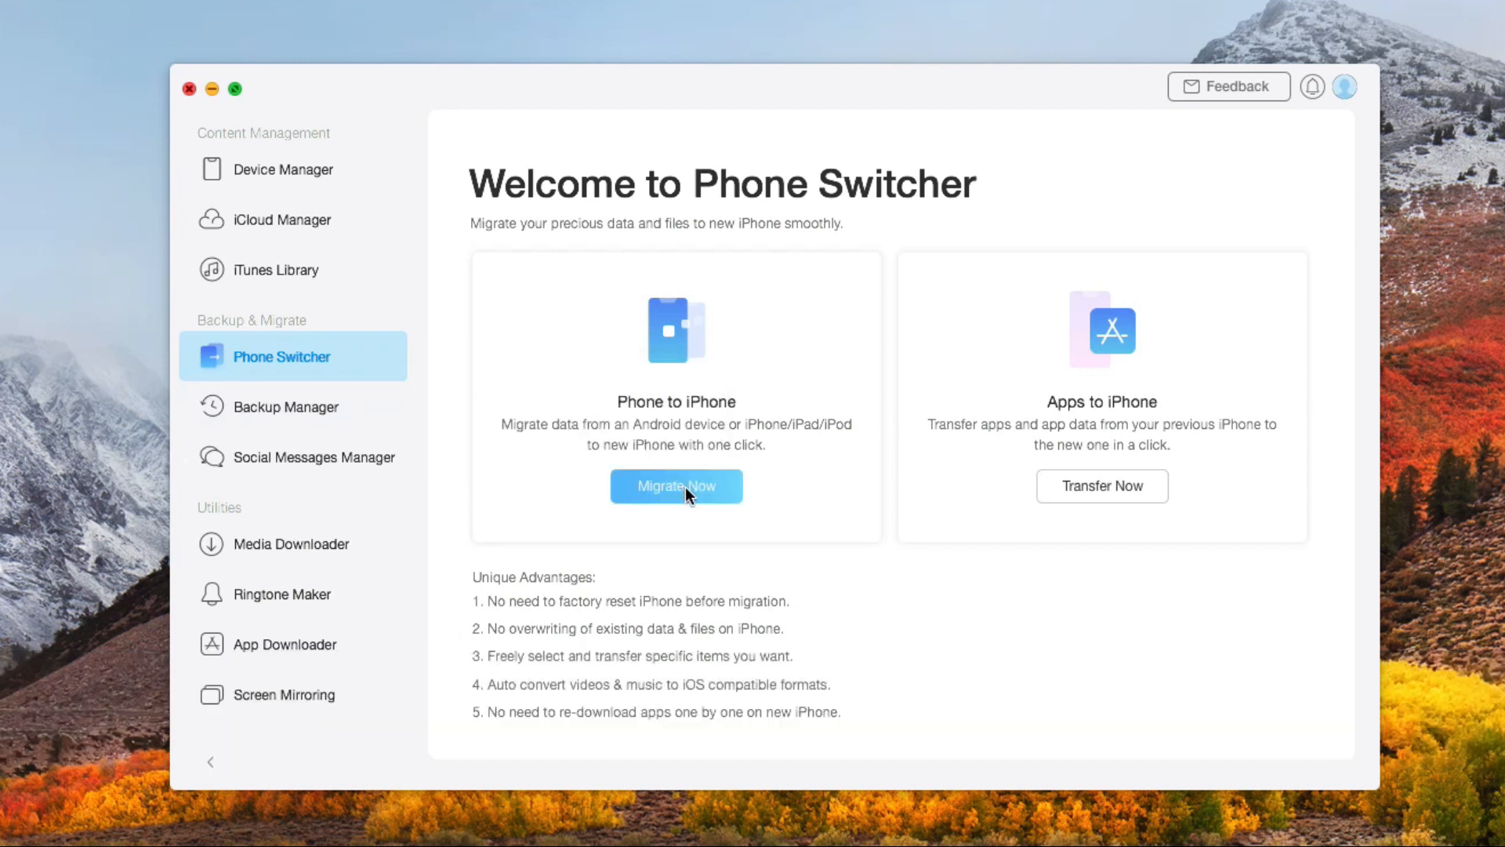
left_click(676, 486)
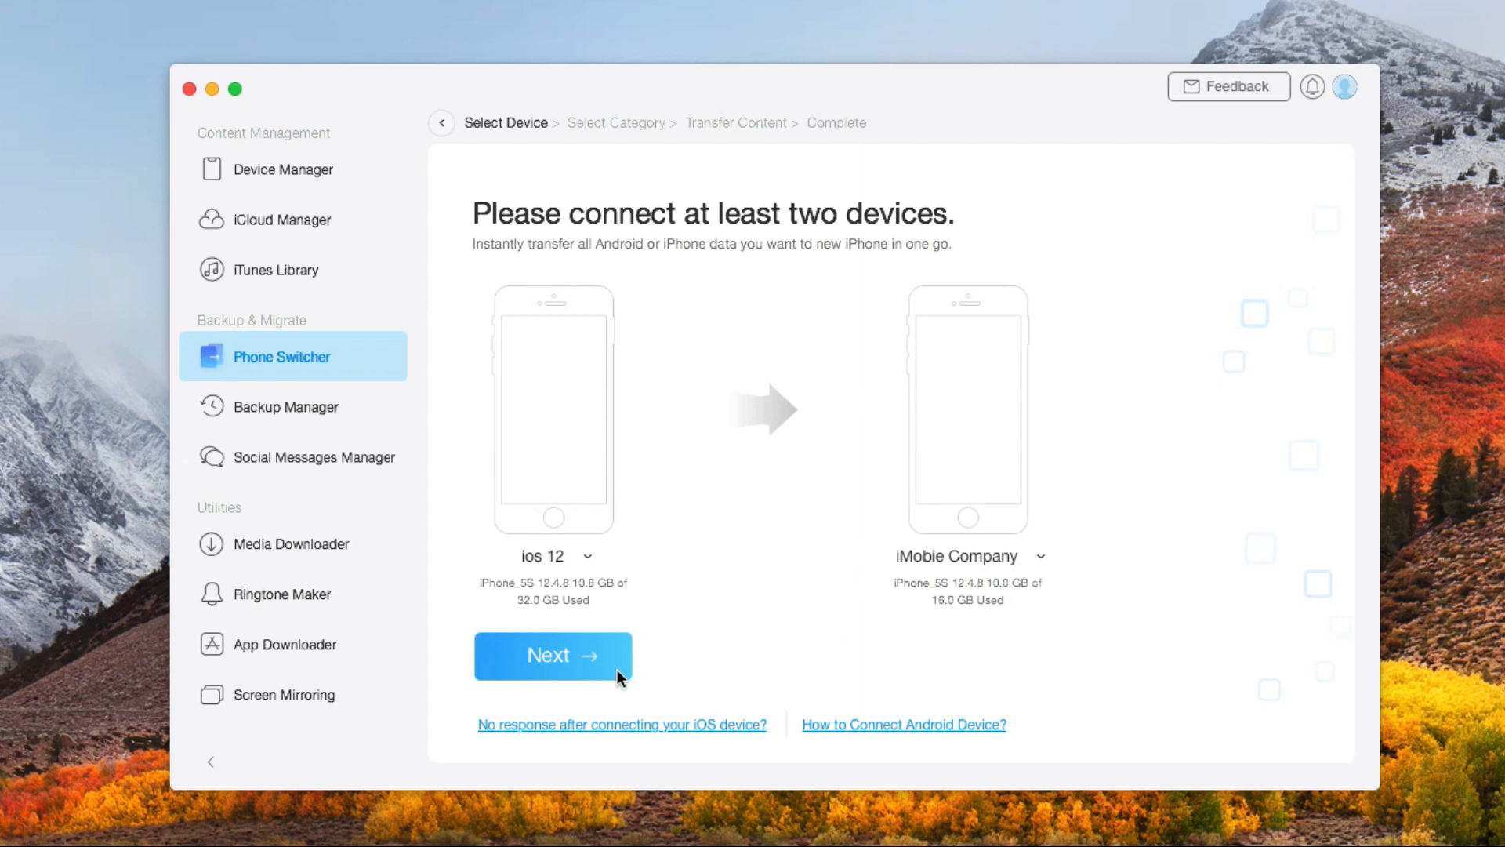
mouse_move(551, 556)
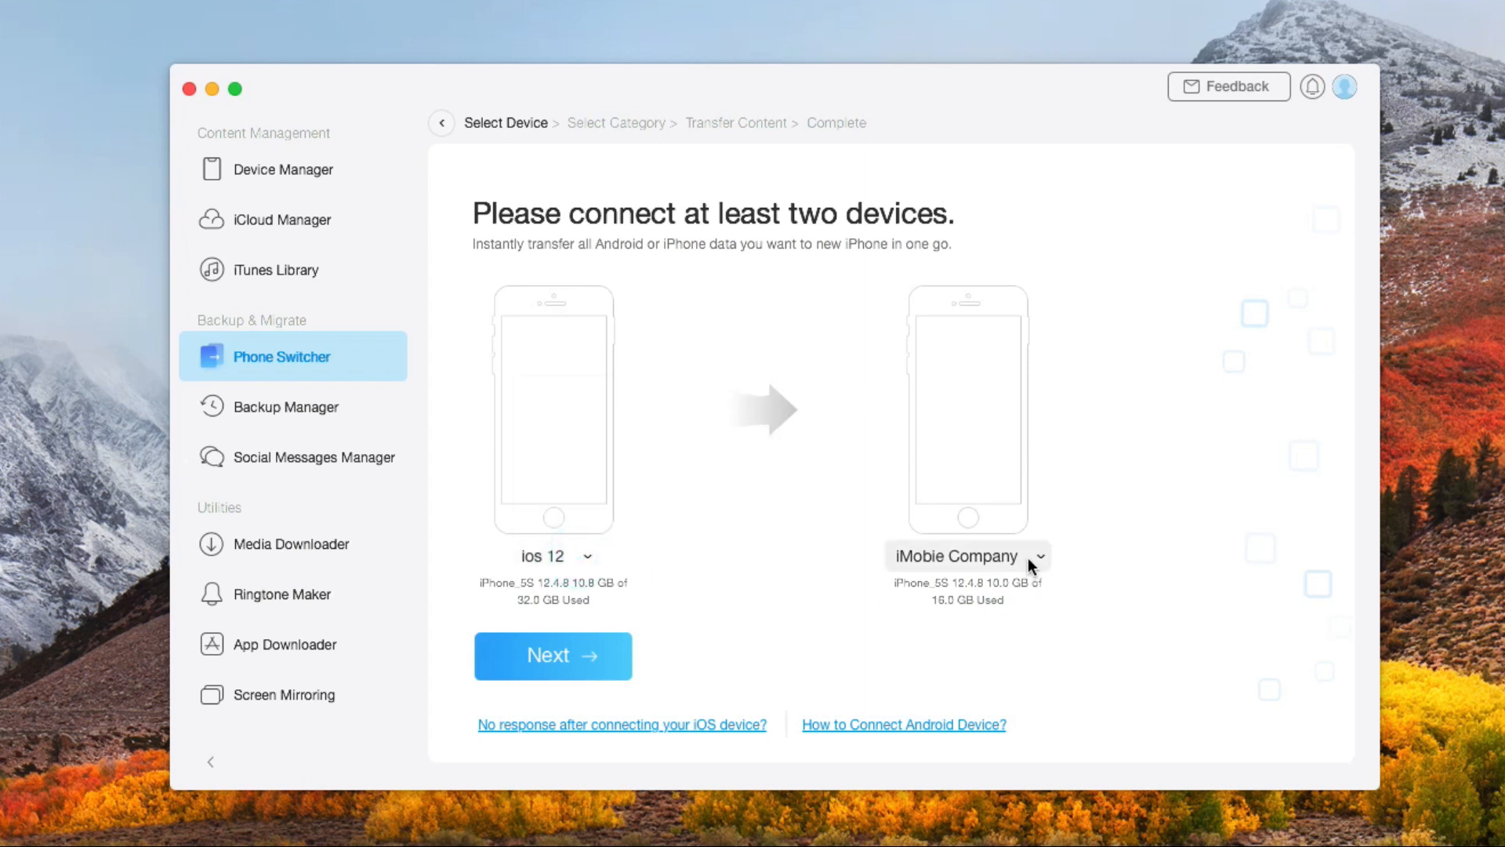
left_click(967, 557)
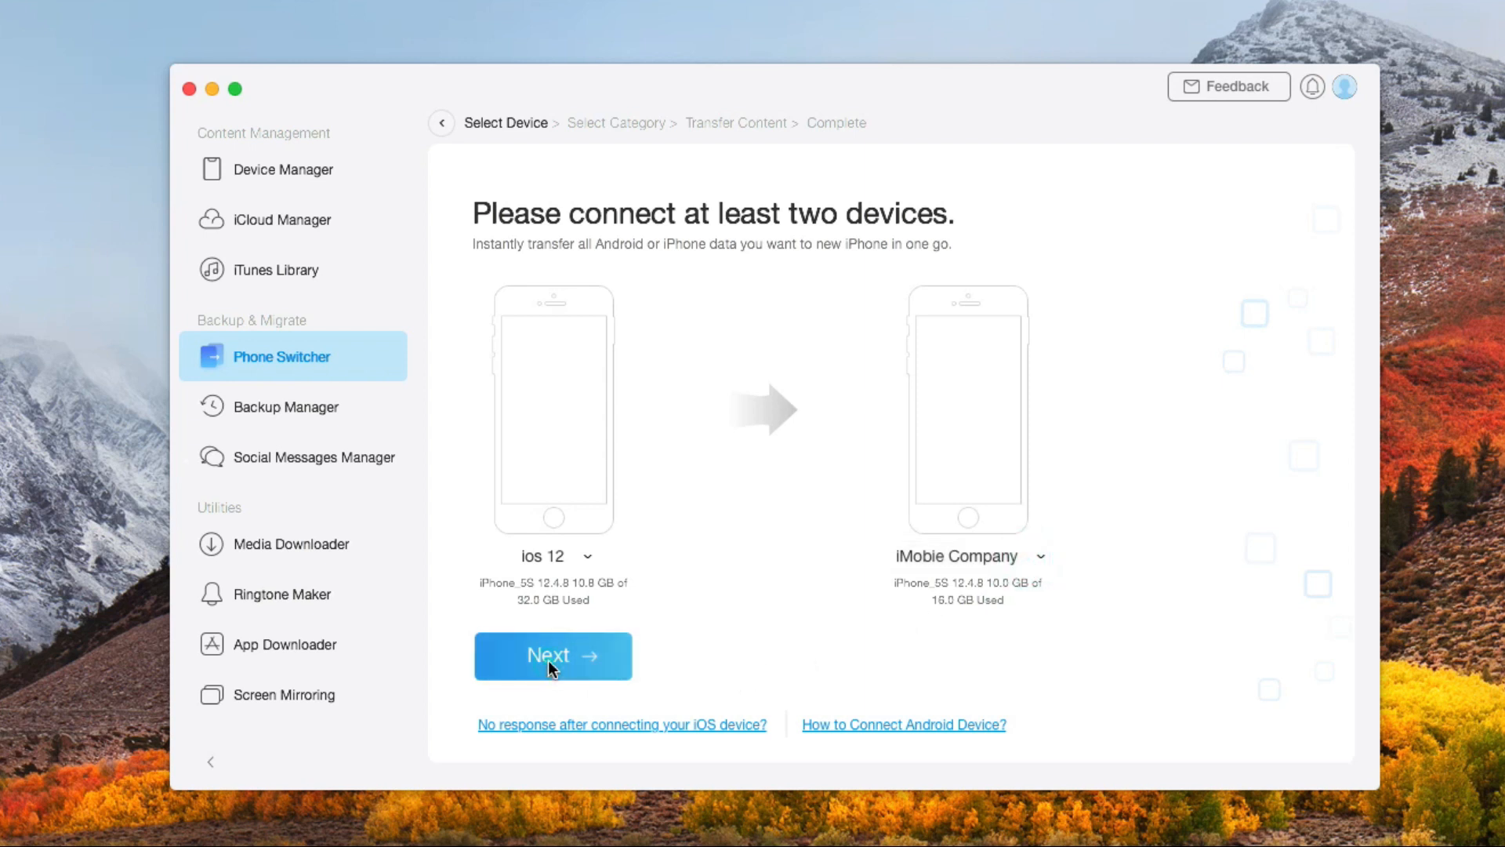
left_click(552, 655)
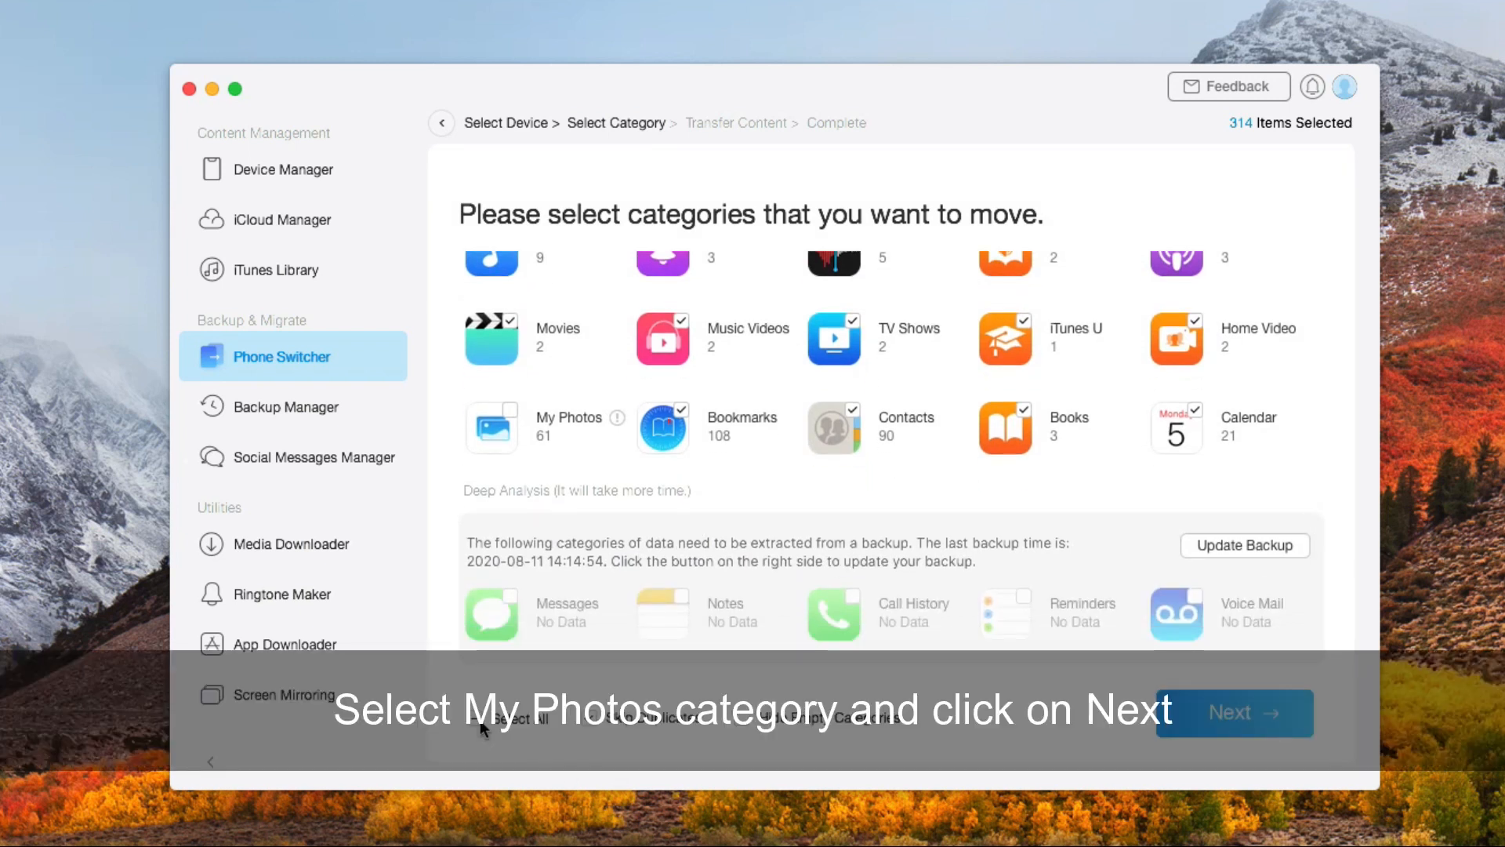
Step: Deselect all categories, select only My Photos (61 items), and proceed
left_click(484, 719)
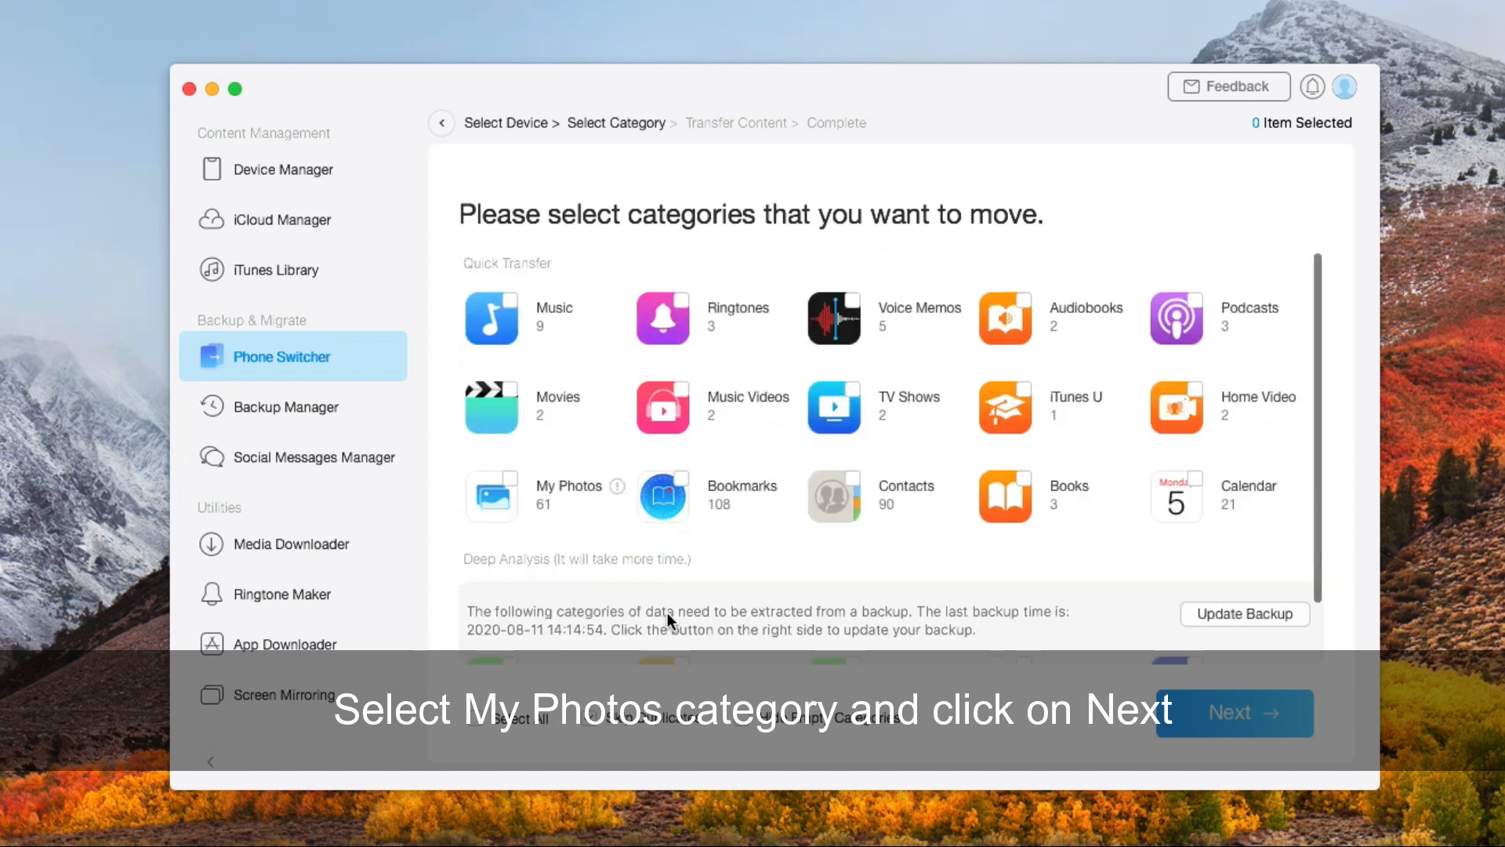
mouse_move(783, 568)
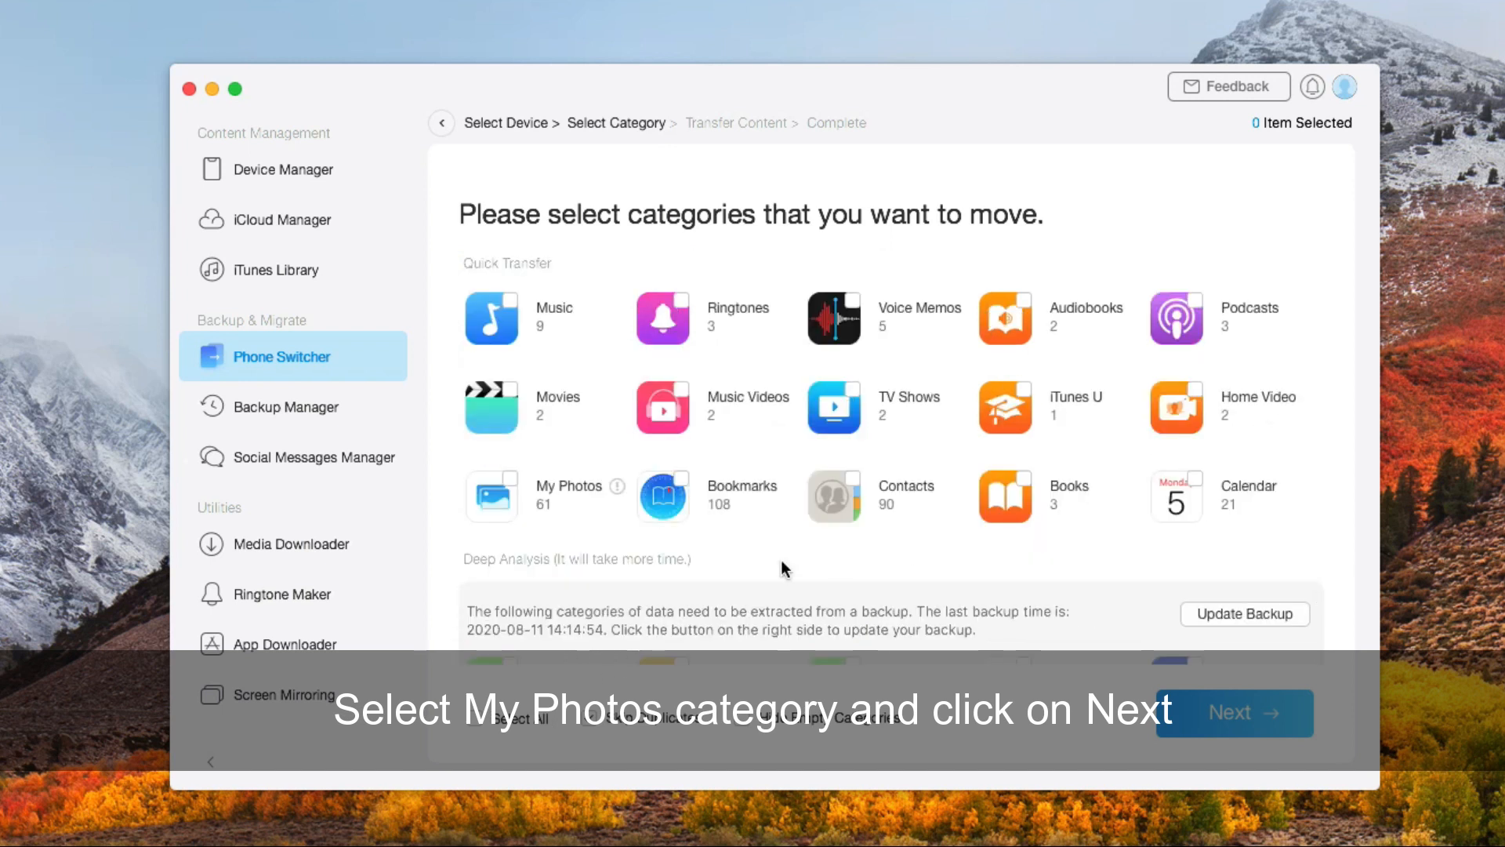
left_click(492, 496)
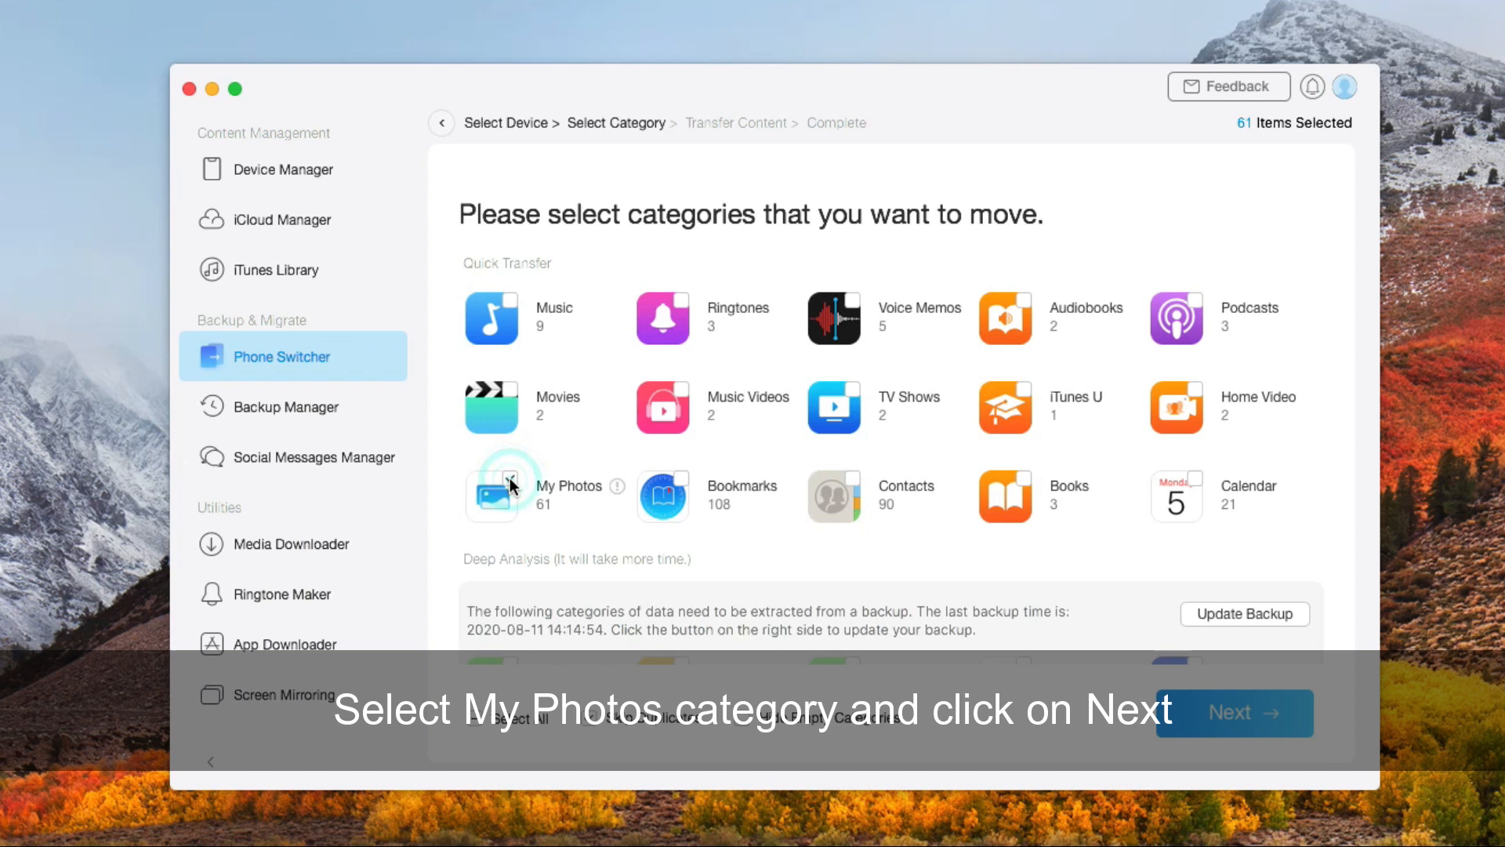
left_click(492, 484)
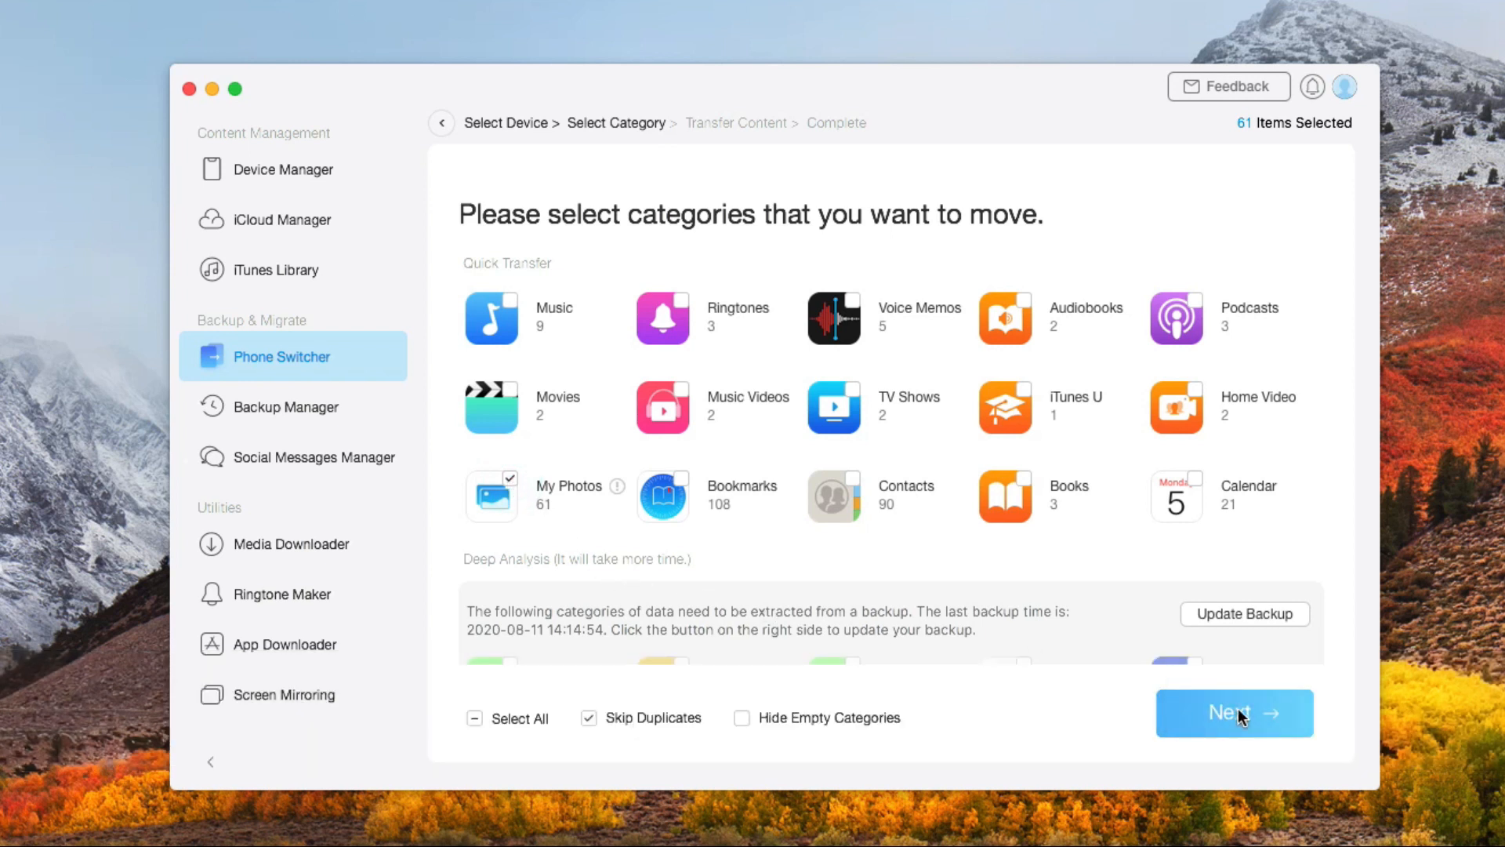
left_click(1235, 712)
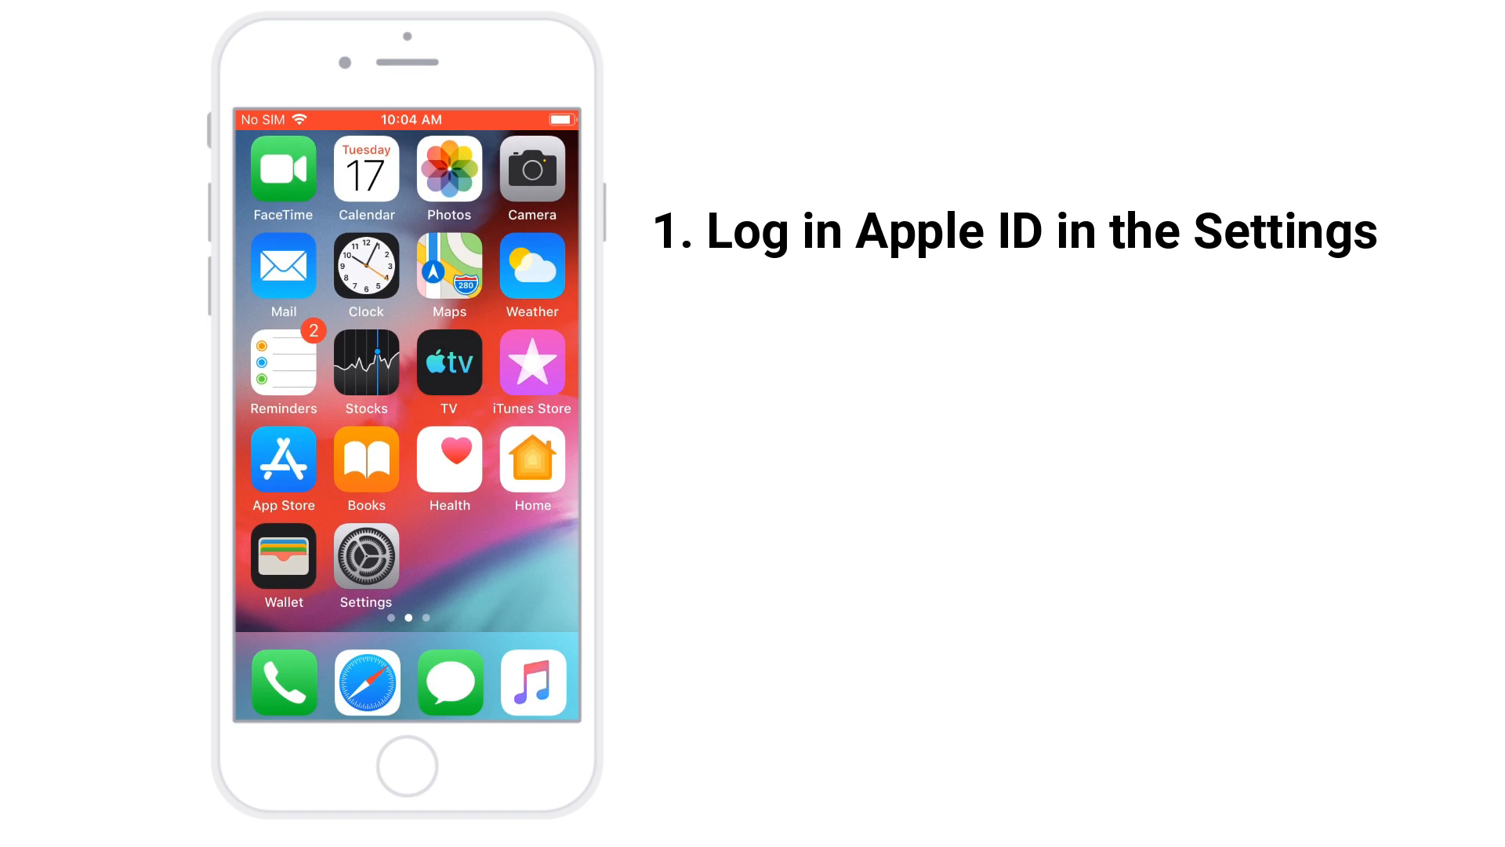
Step: Go to Settings > Apple ID > iCloud > Photos
left_click(364, 560)
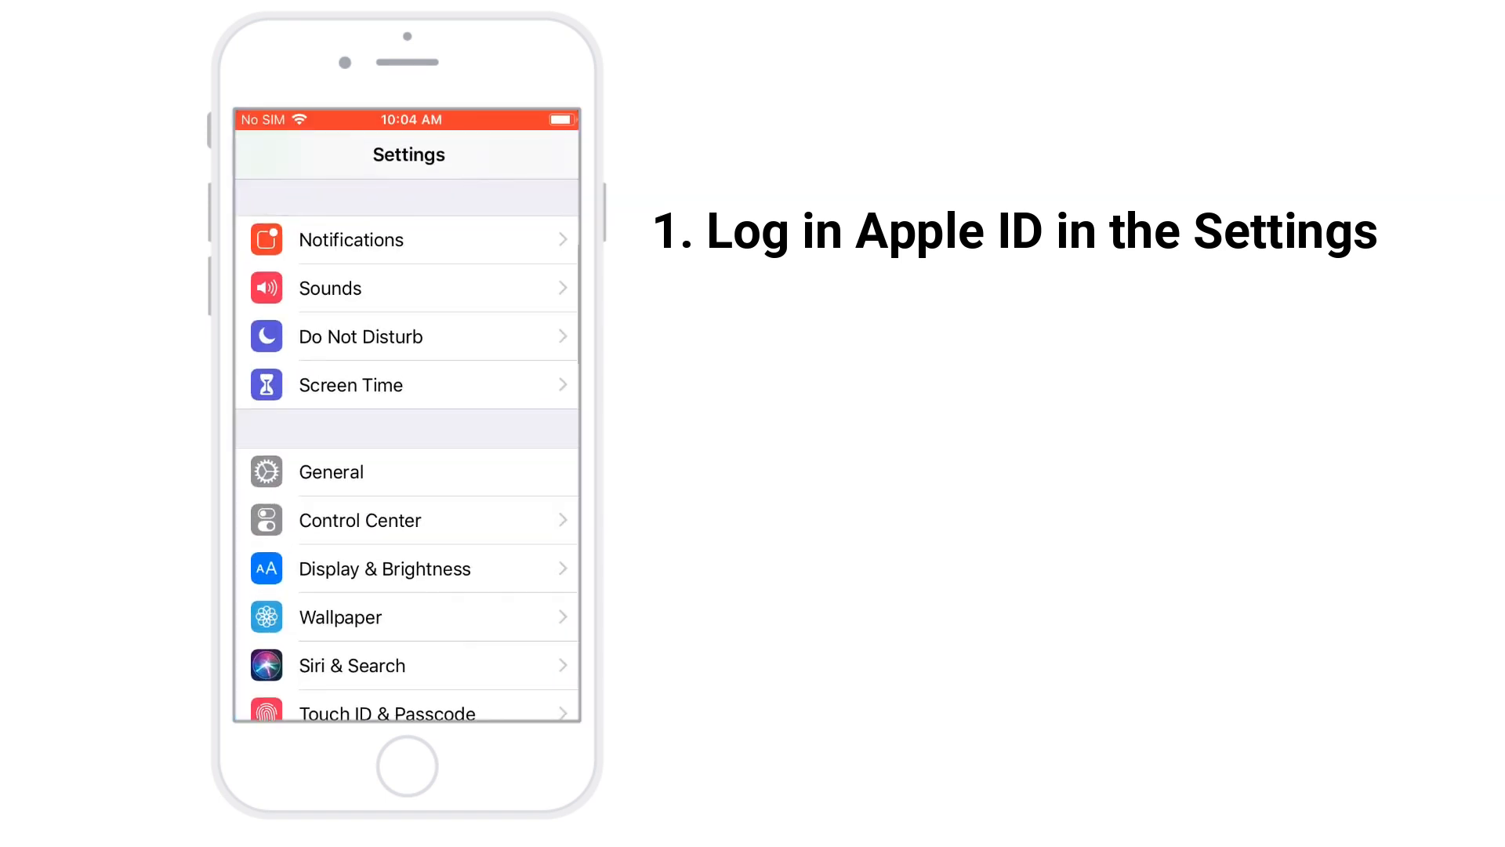
scroll("down", 3)
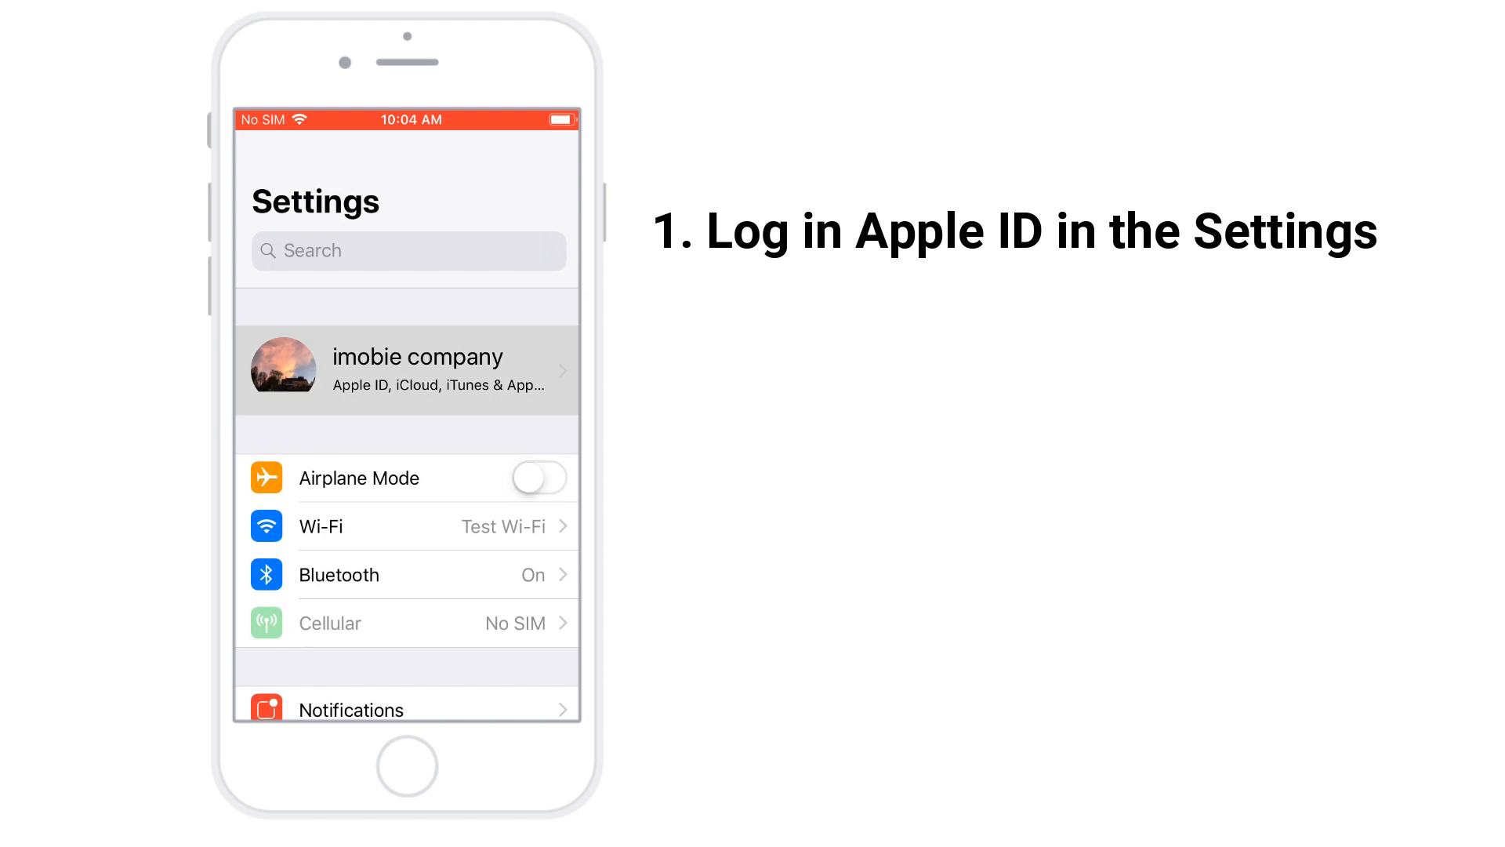
left_click(406, 369)
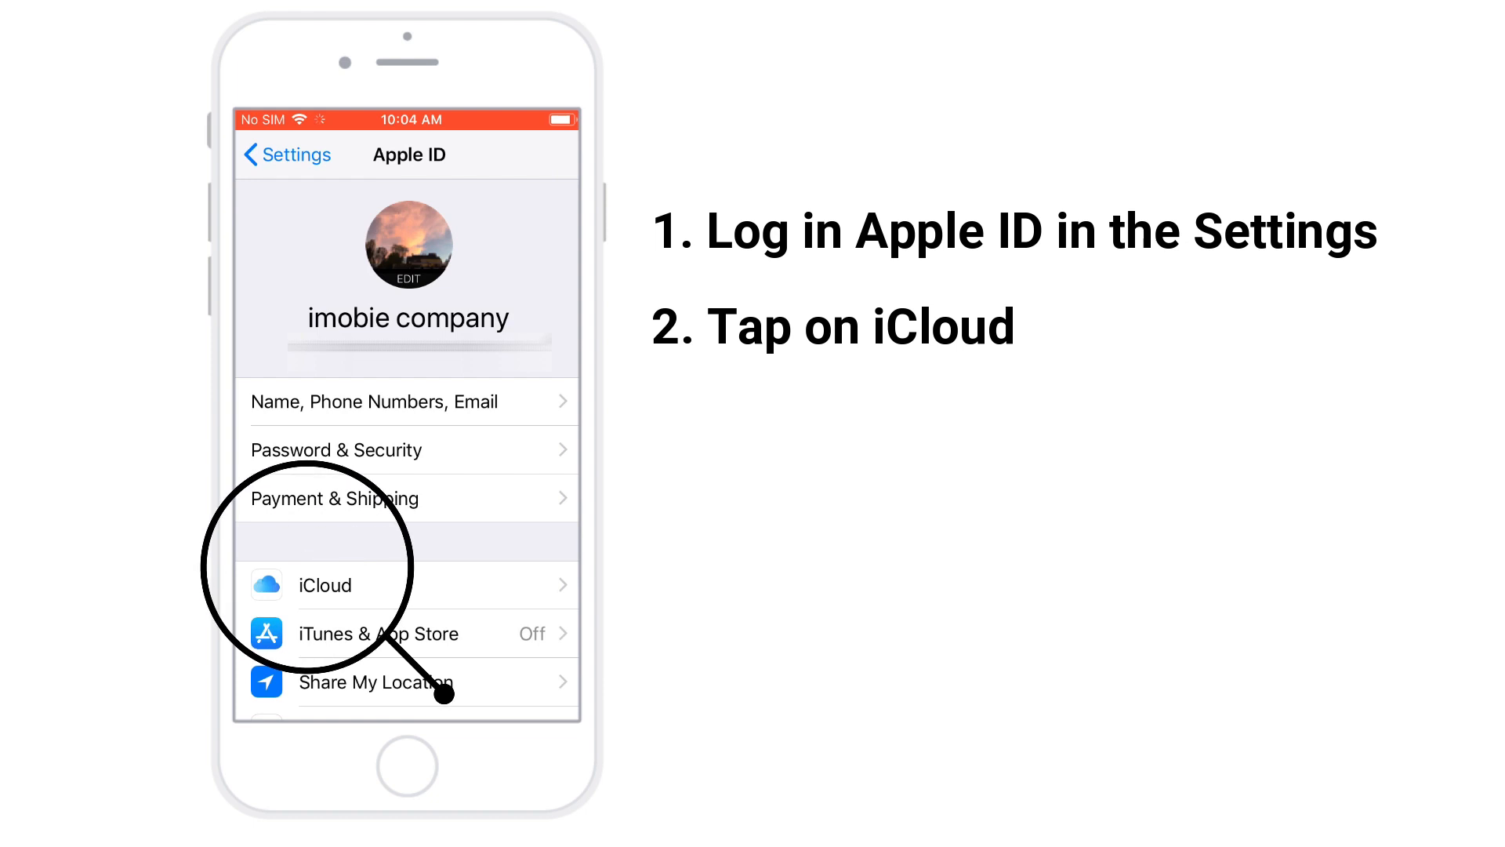
scroll("down", 3)
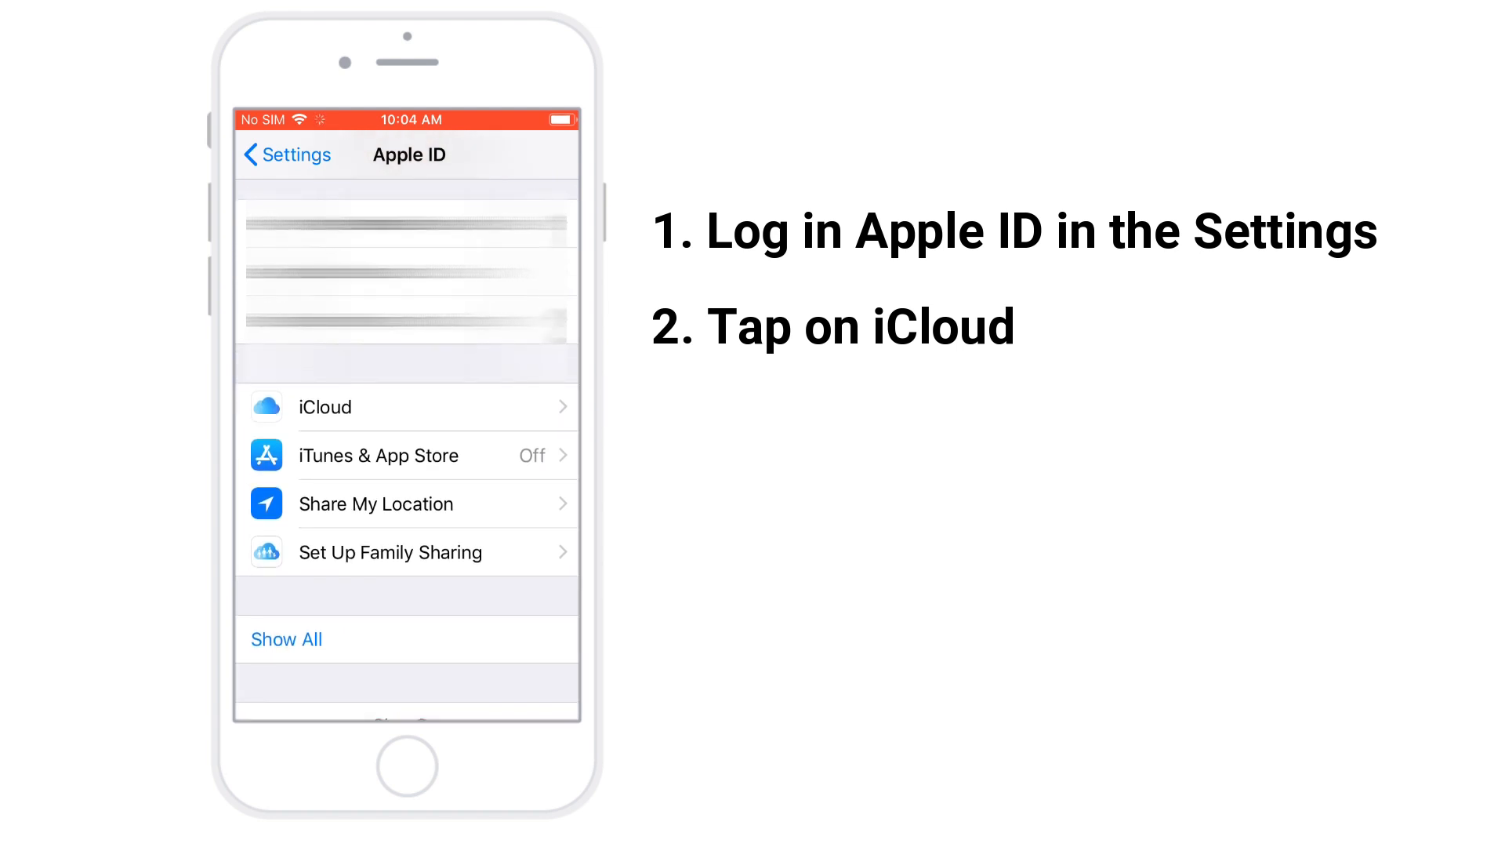
left_click(324, 406)
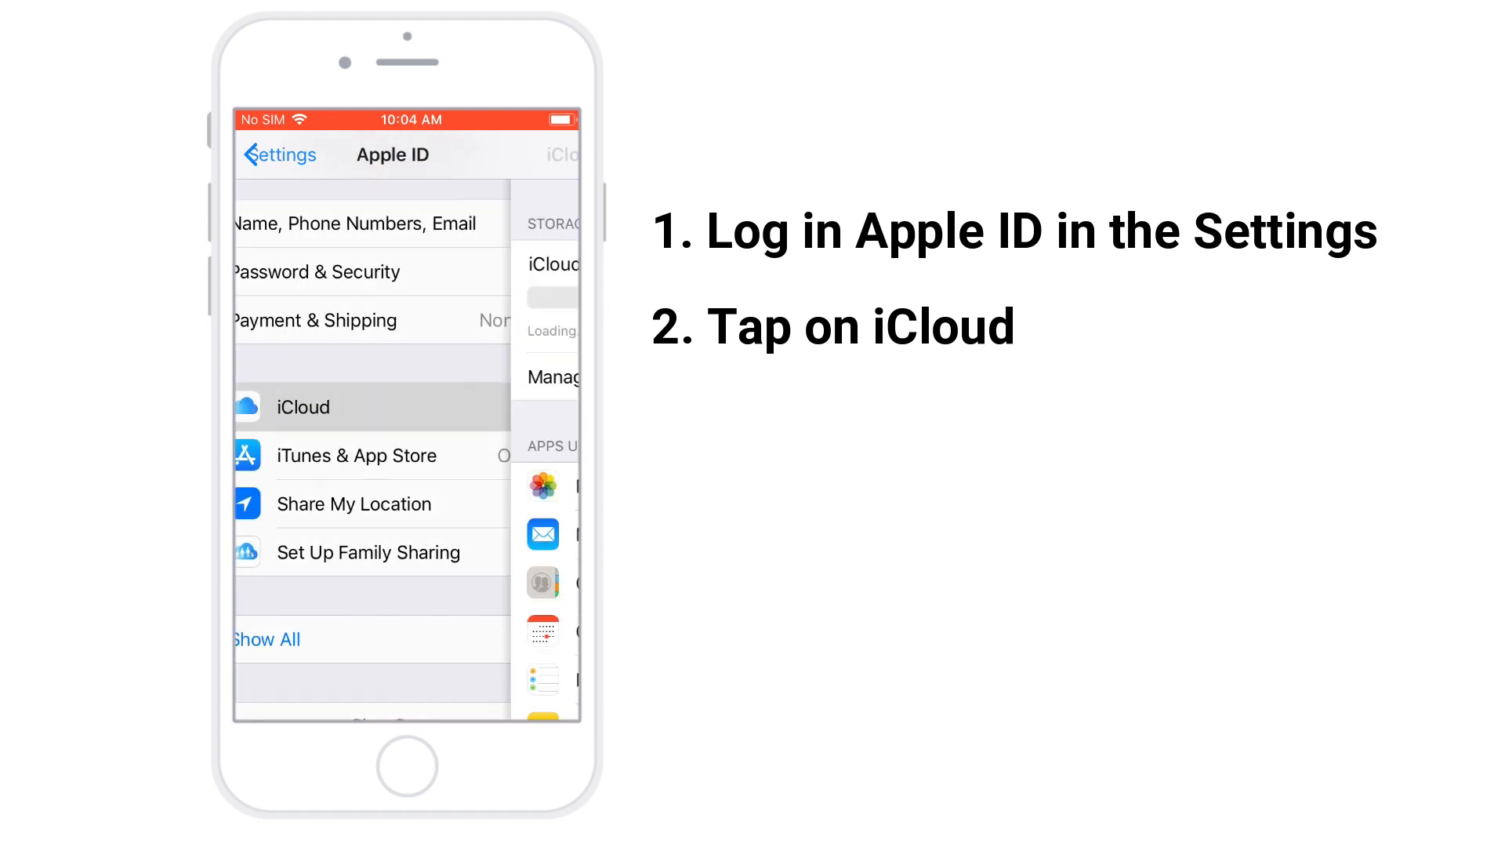
left_click(301, 406)
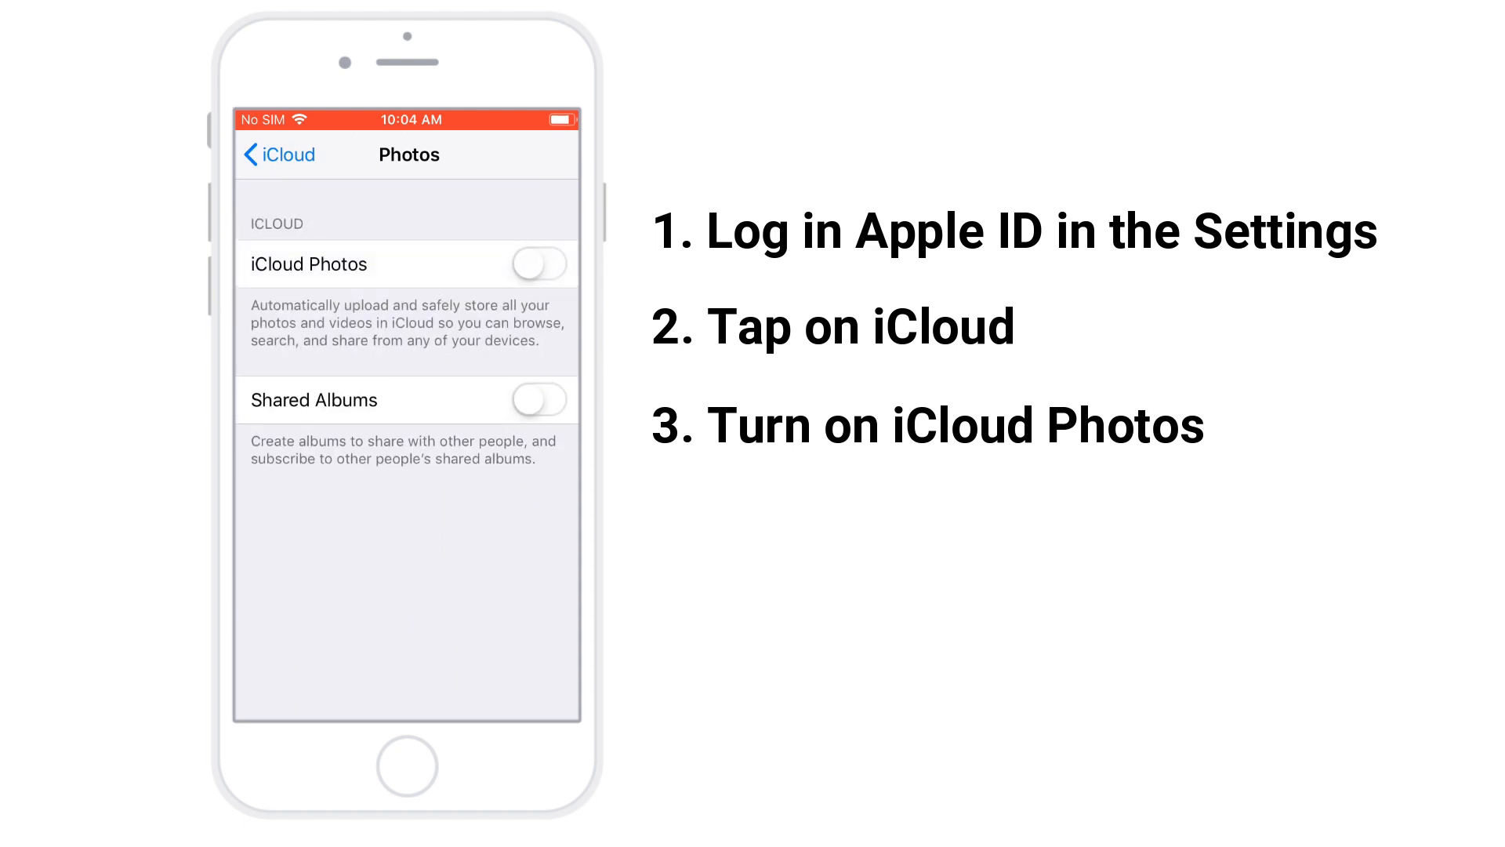
Step: Switch iCloud Photos on and remove the 284 iTunes-synced photos and videos
left_click(538, 263)
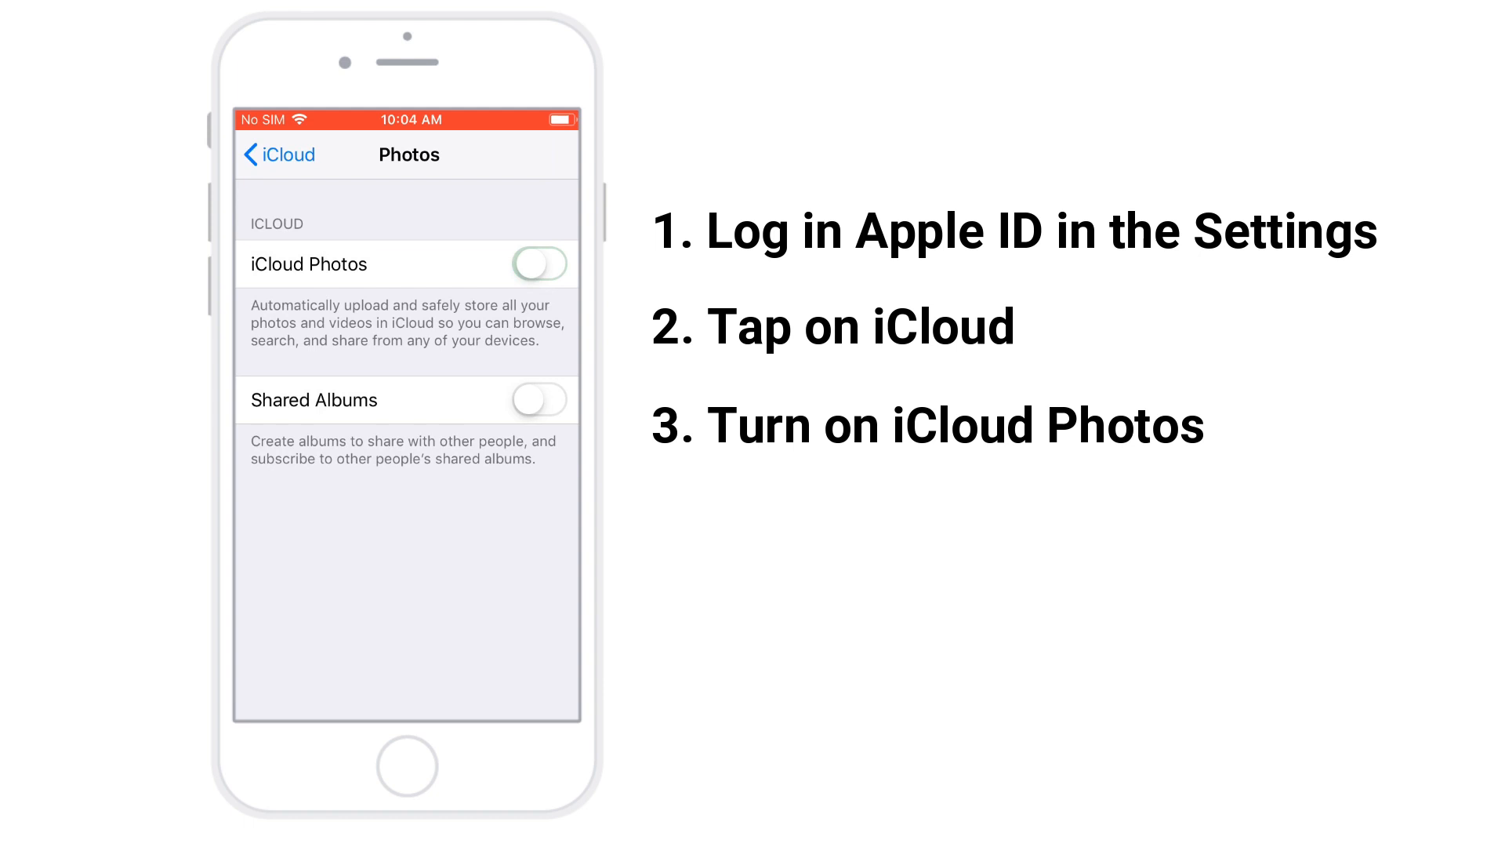
left_click(540, 264)
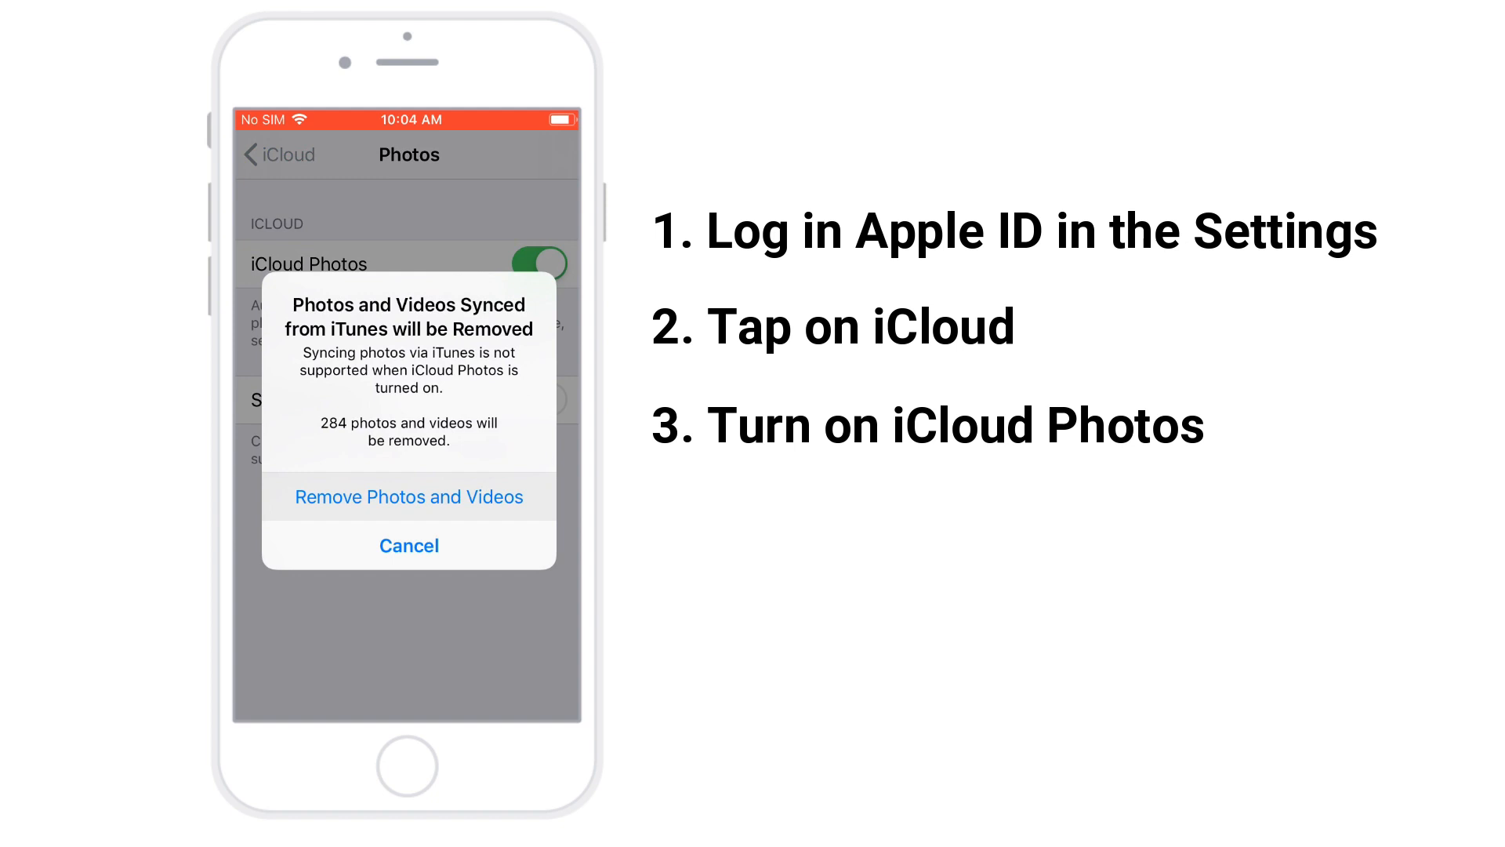
left_click(408, 496)
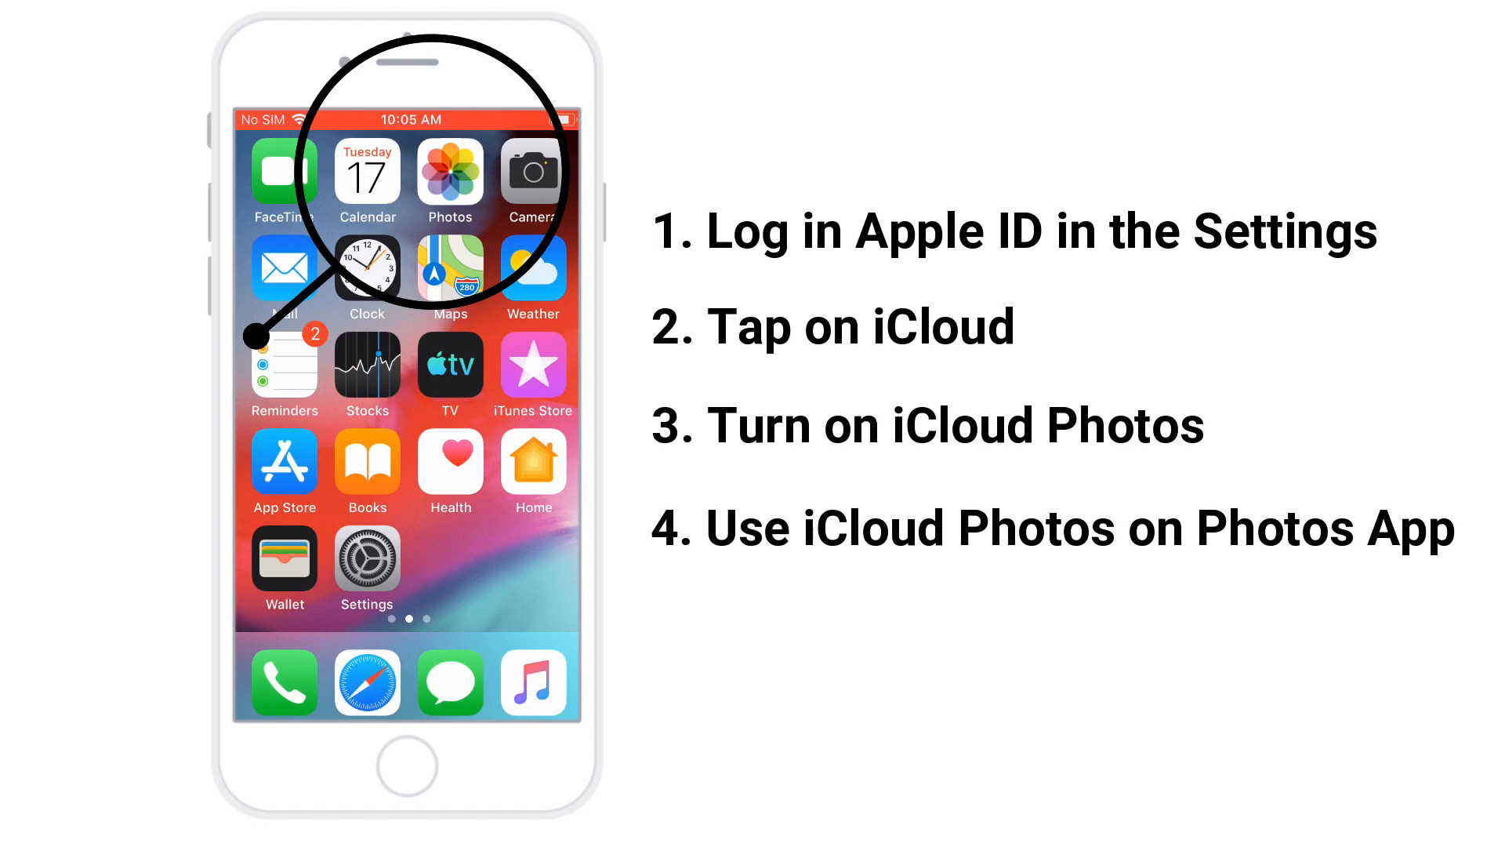
Step: Open Photos and accept Use iCloud Photos on the welcome screen
left_click(449, 172)
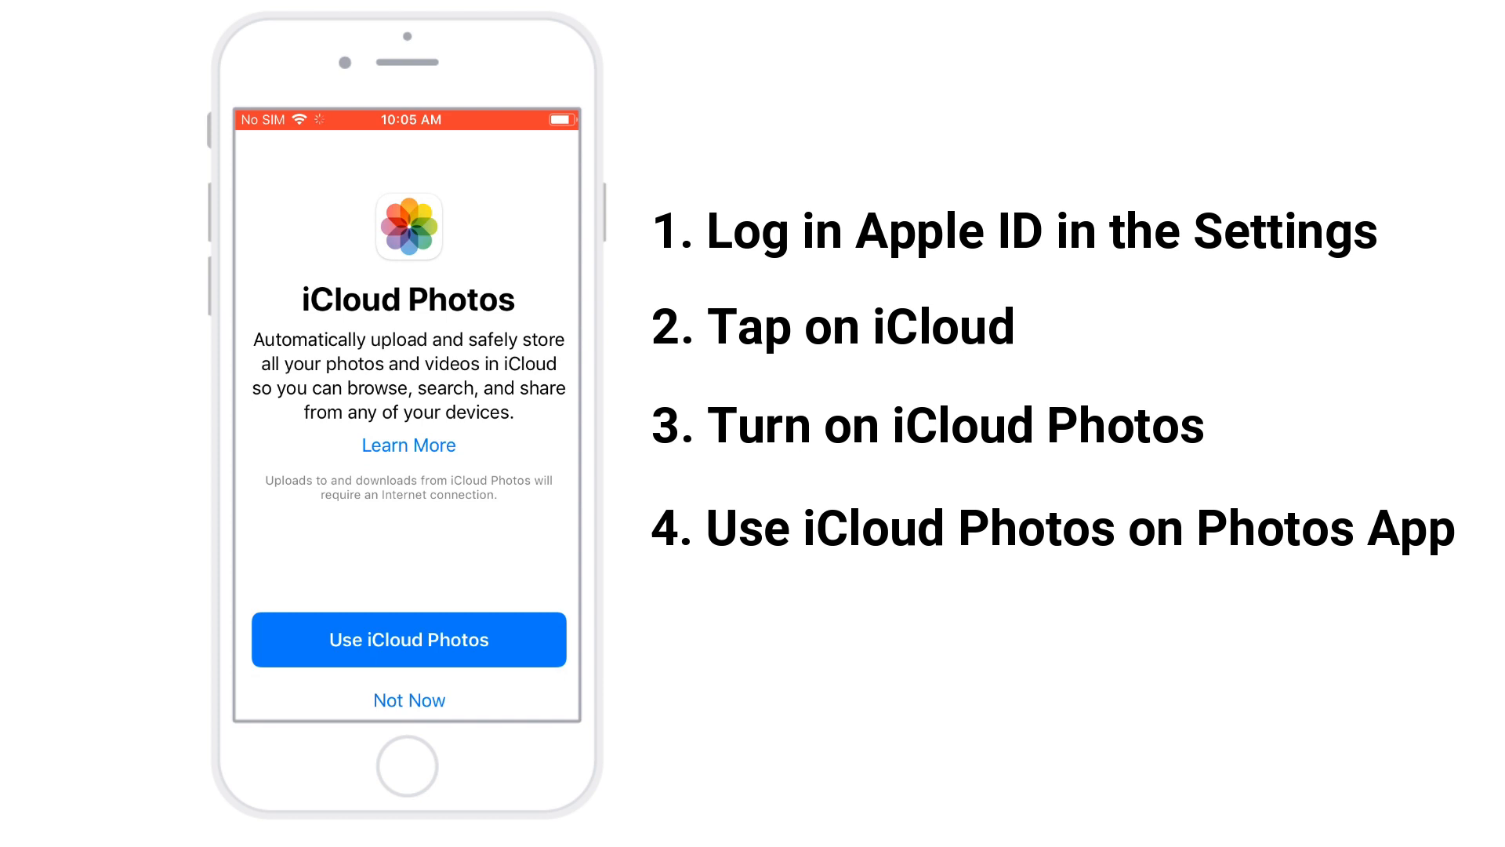
left_click(408, 640)
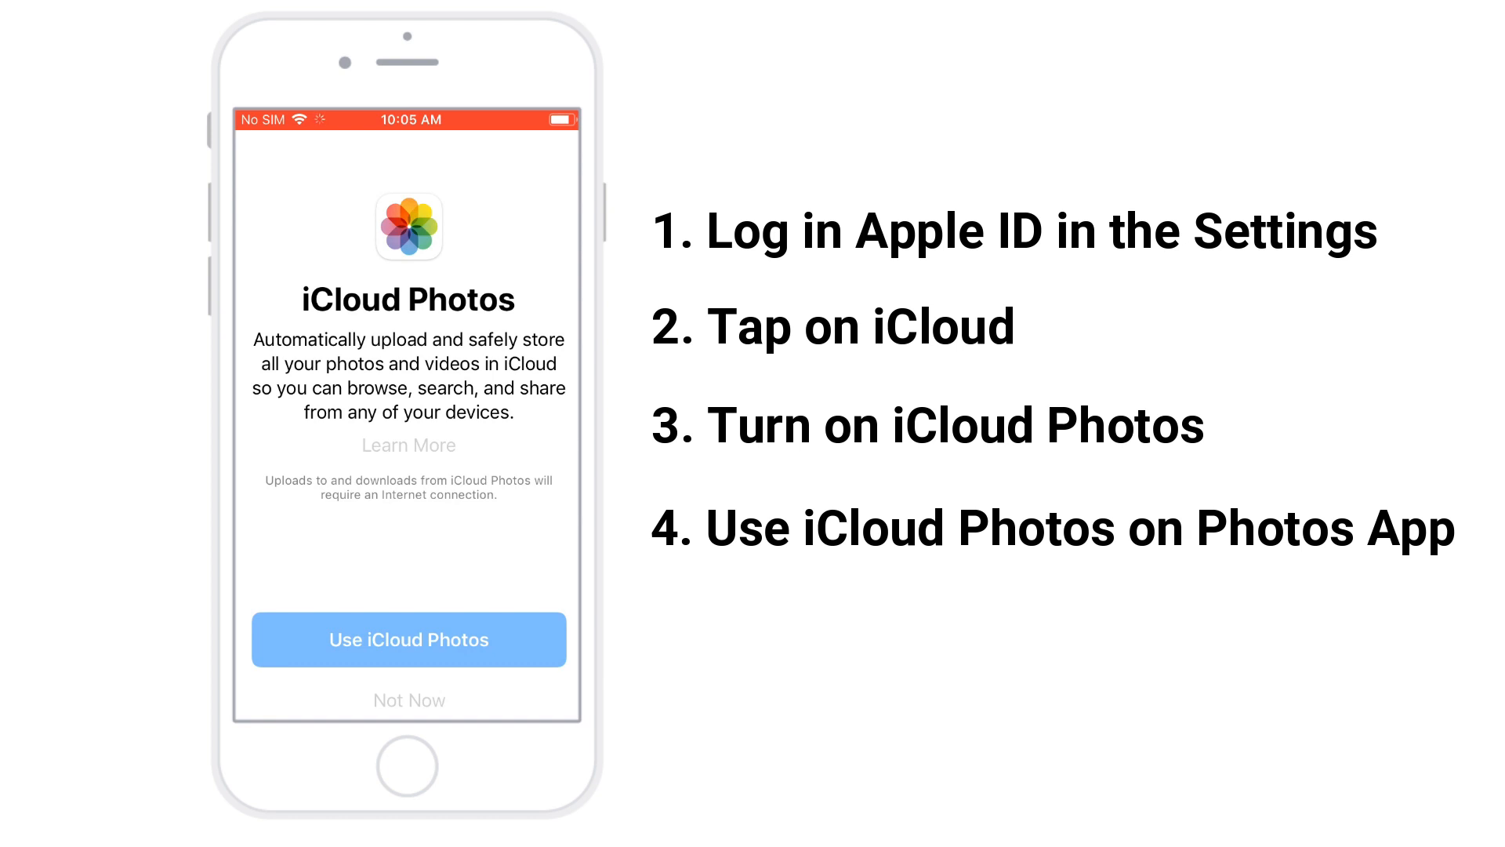
left_click(407, 640)
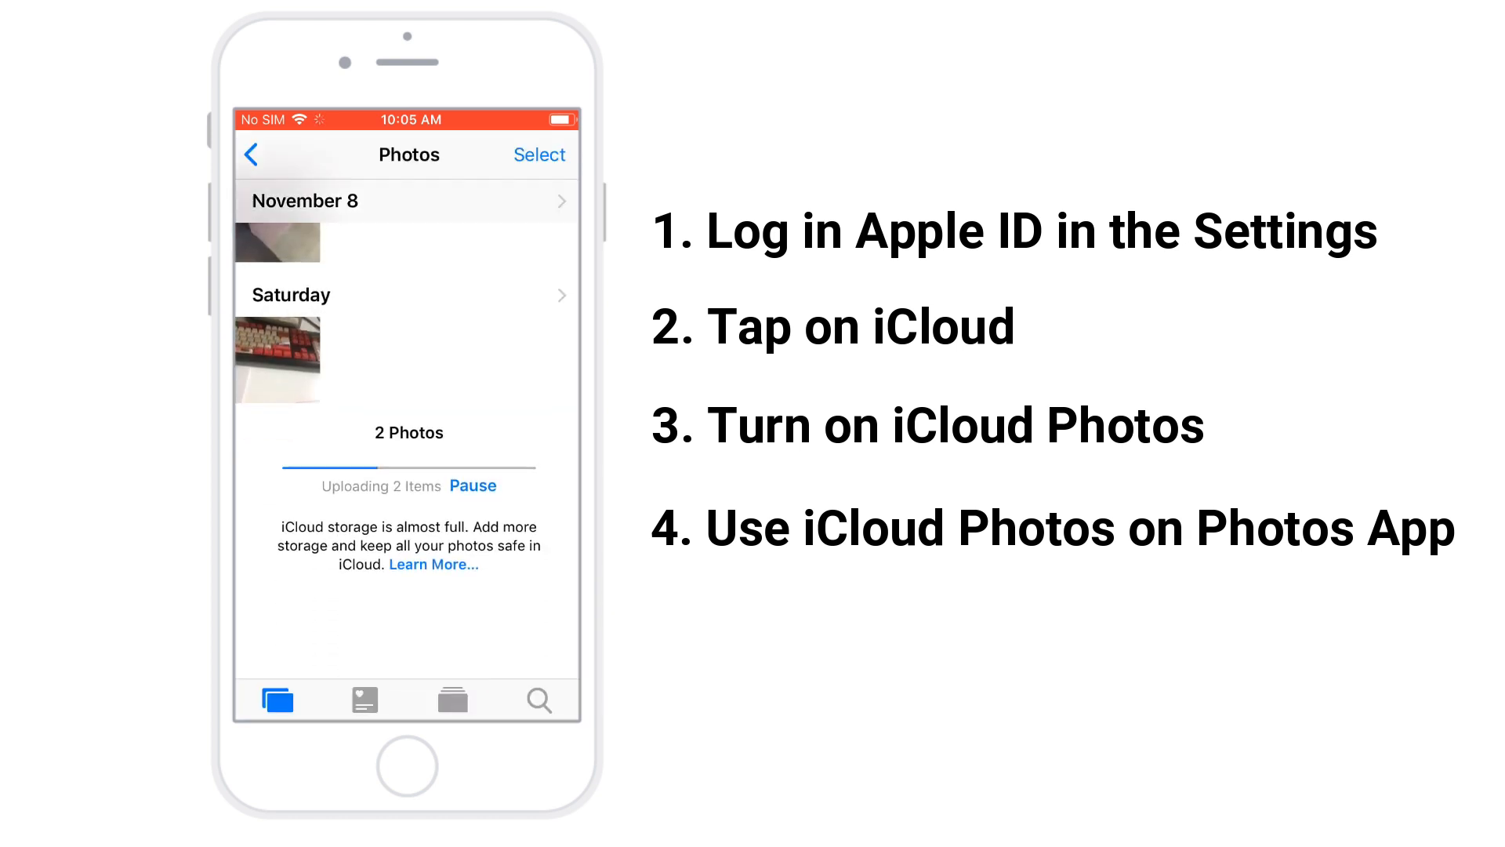